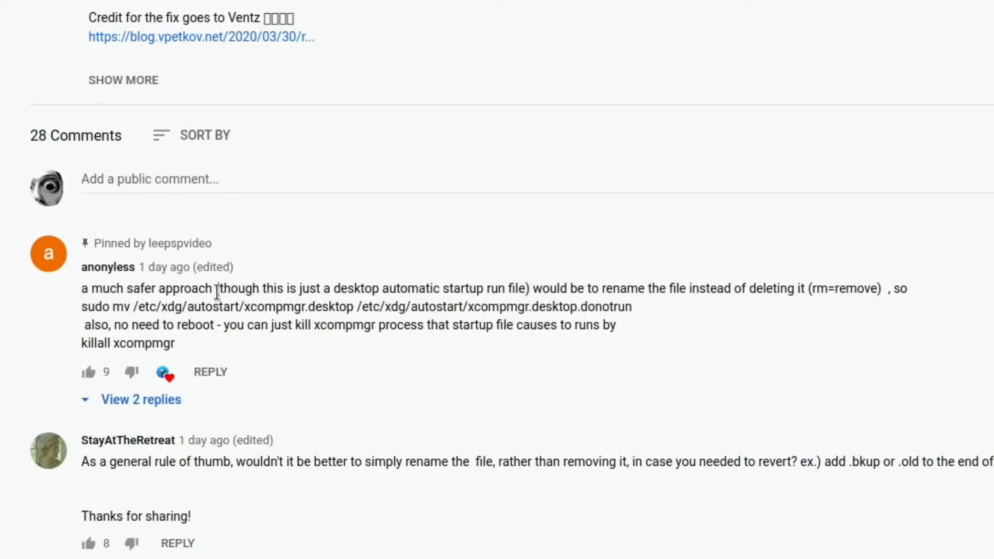
pyautogui.moveTo(440, 290)
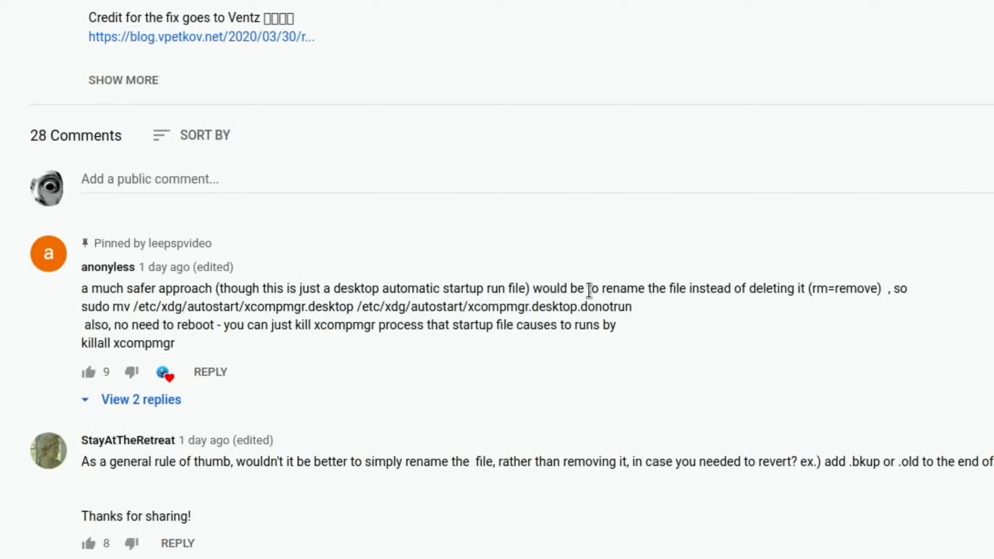
pyautogui.moveTo(782, 293)
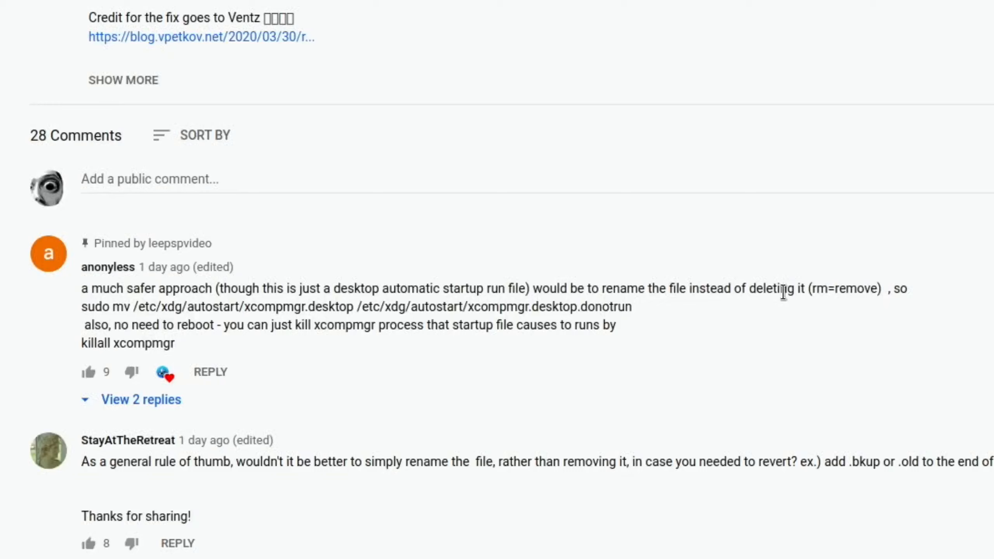
pyautogui.moveTo(269, 348)
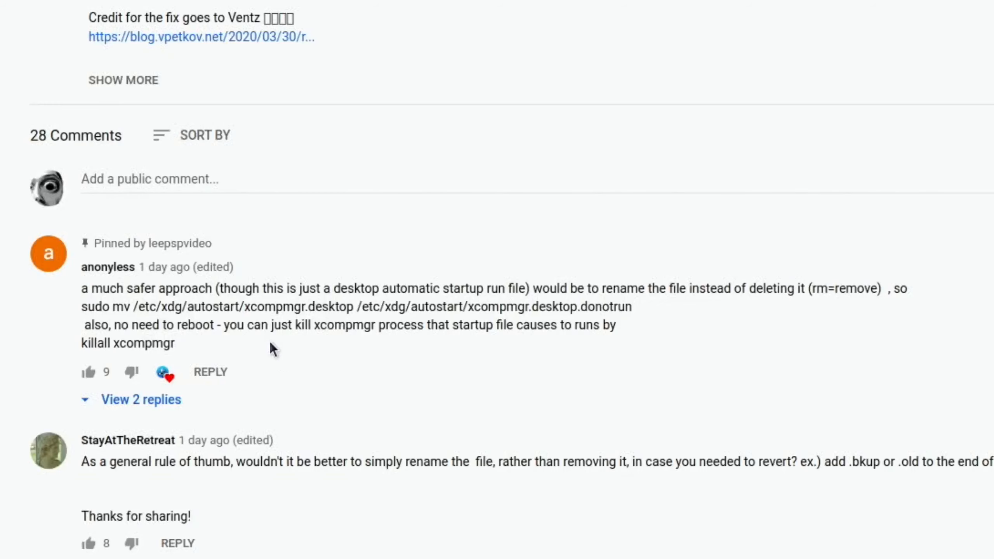
pyautogui.moveTo(345, 325)
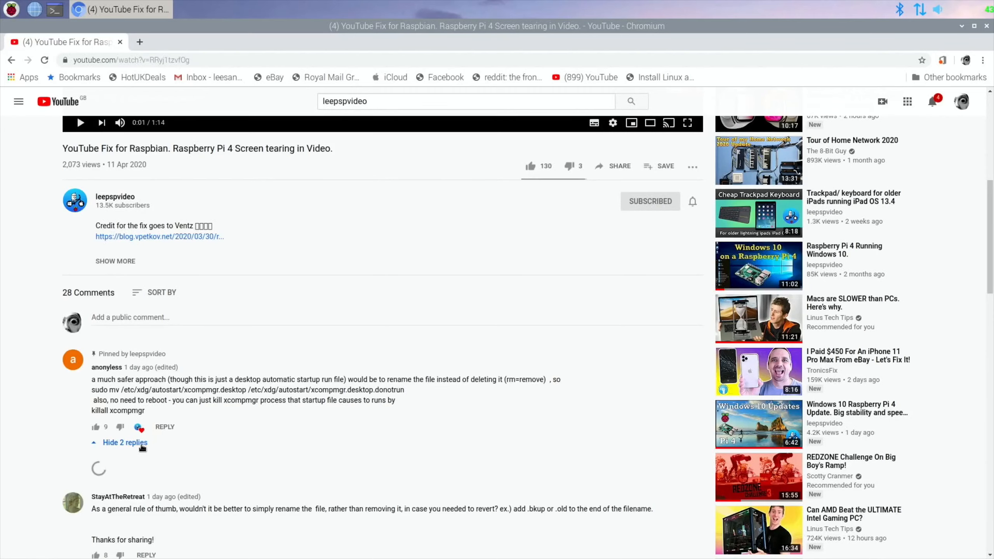
# - Scroll through the tearing-fix comments and search YouTube for 'tearing test' to reach the Screen Tearing Test video
pyautogui.scroll(-3)
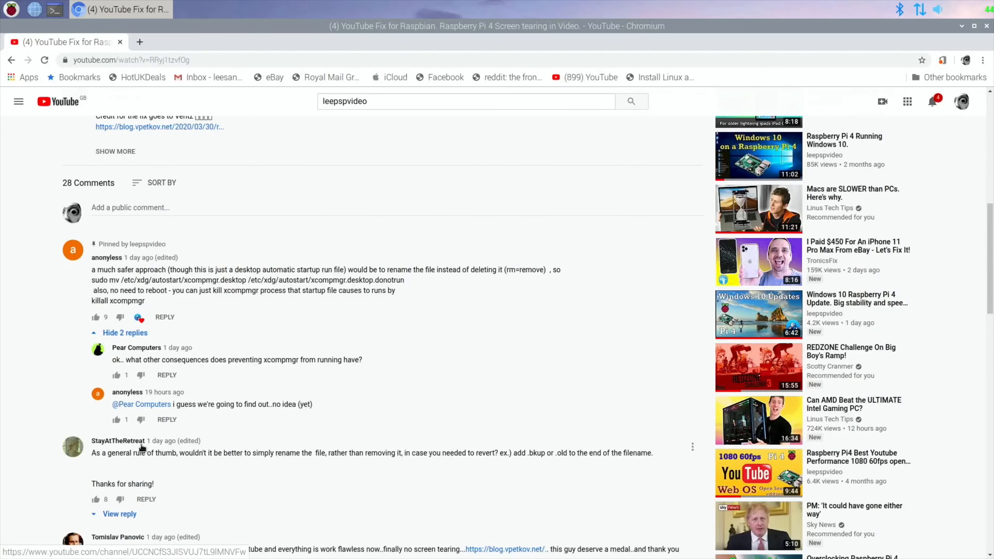
pyautogui.scroll(-3)
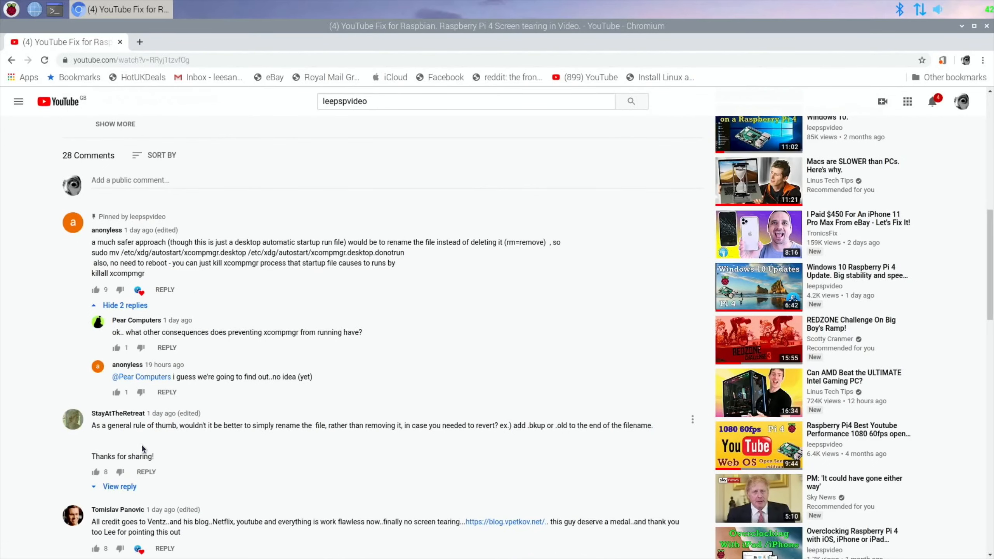
pyautogui.scroll(-3)
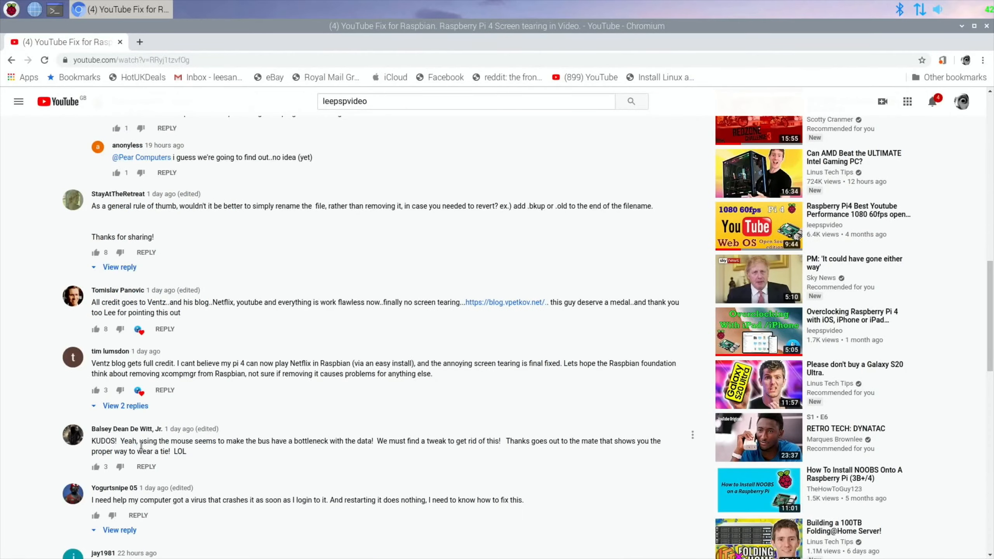
pyautogui.scroll(-3)
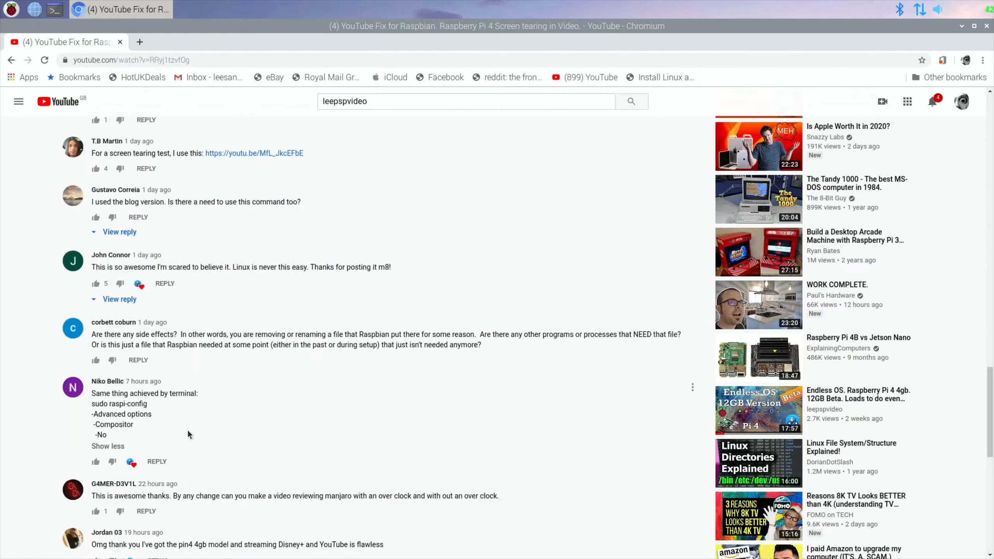
pyautogui.write('tearing test')
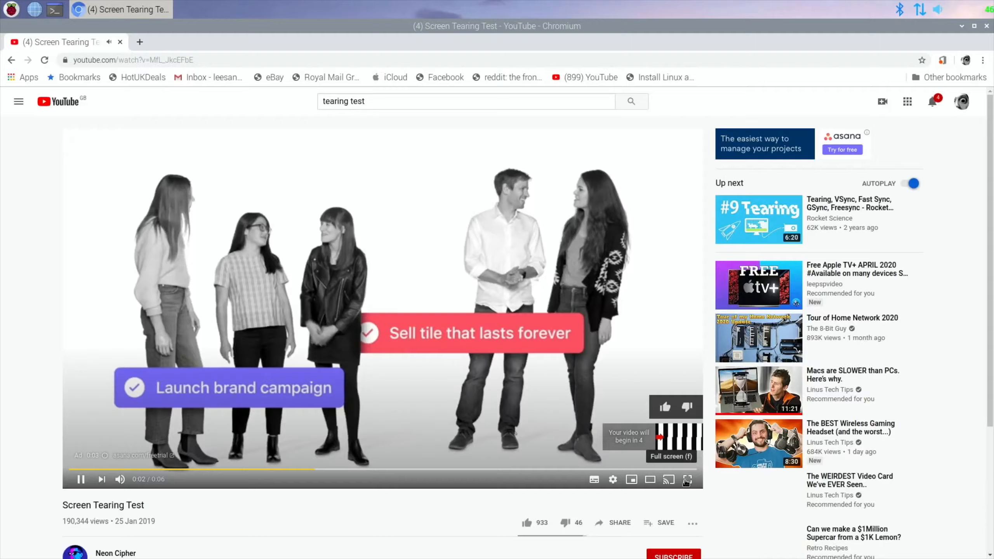
# - Play the Screen Tearing Test video full screen and check its playback Quality options
pyautogui.click(687, 479)
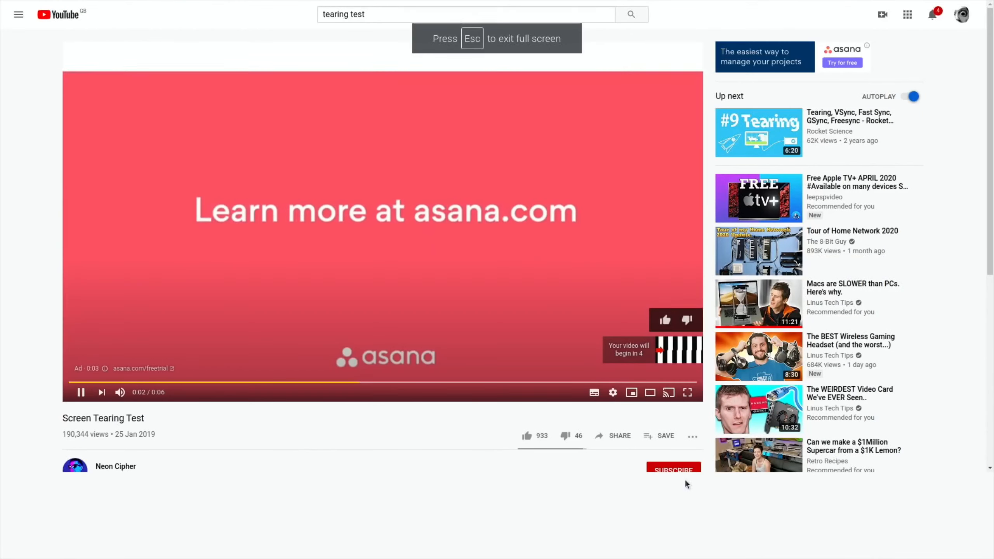
pyautogui.click(613, 392)
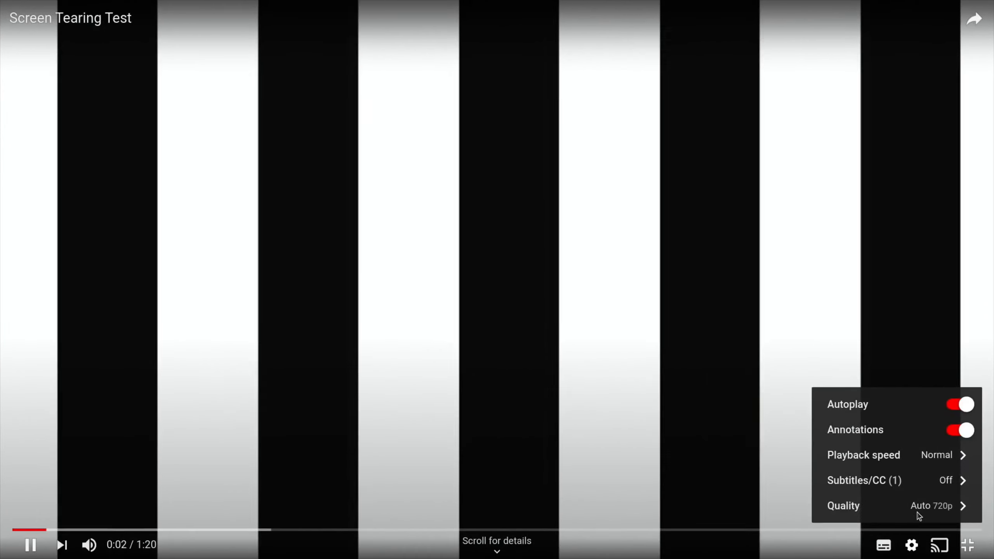
pyautogui.click(843, 505)
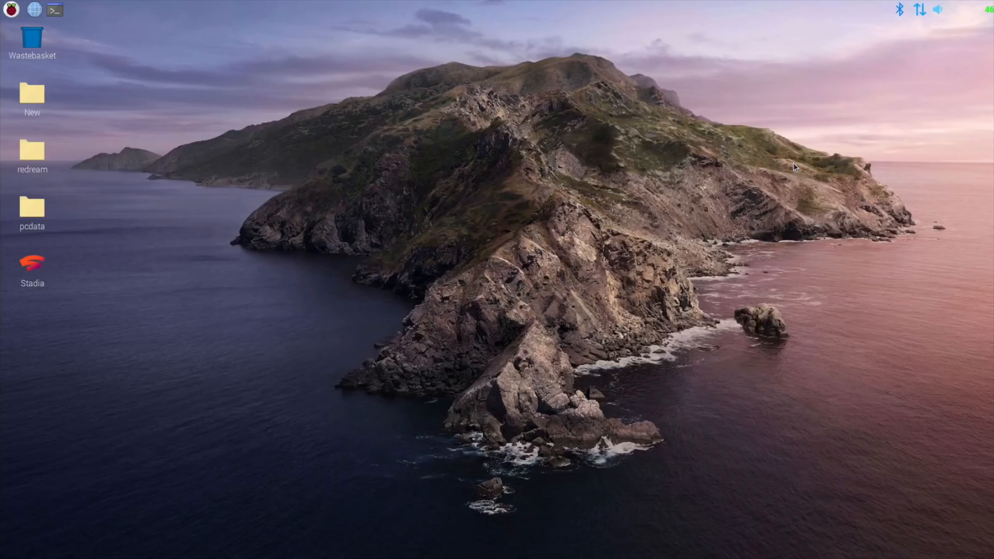
# - Run sudo raspi-config in a terminal, reach the Compositor advanced option and answer the reboot prompt
pyautogui.click(54, 10)
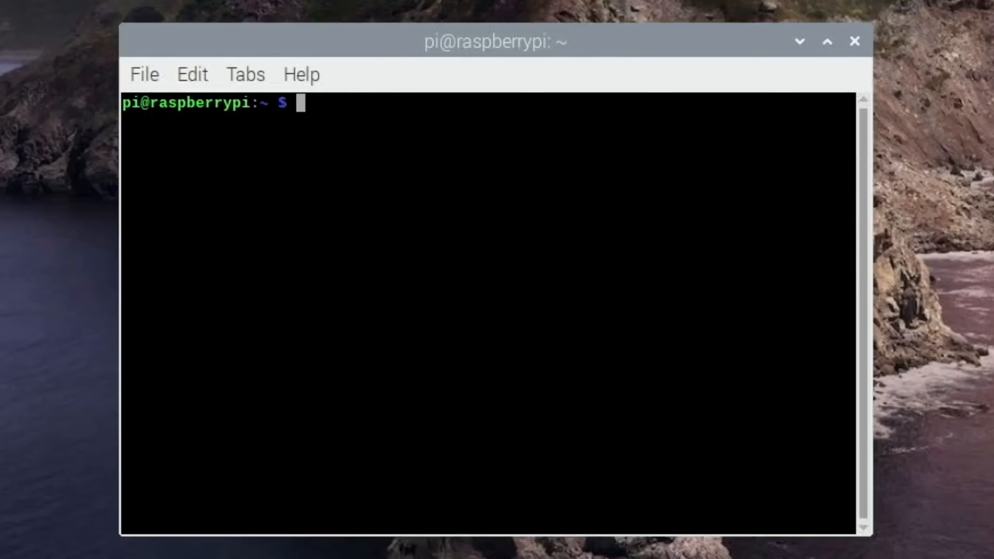
pyautogui.write('sudo raspi-config')
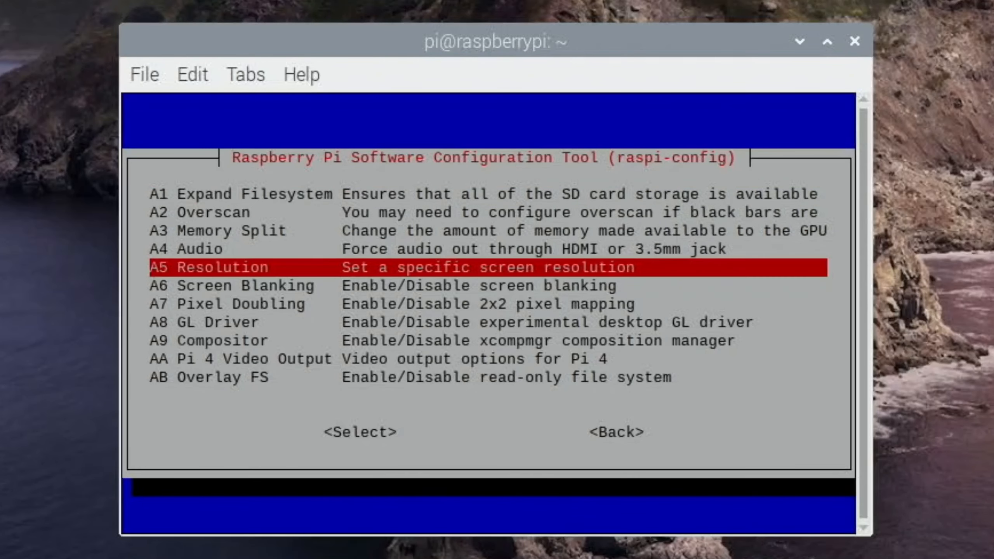
pyautogui.press('Down')
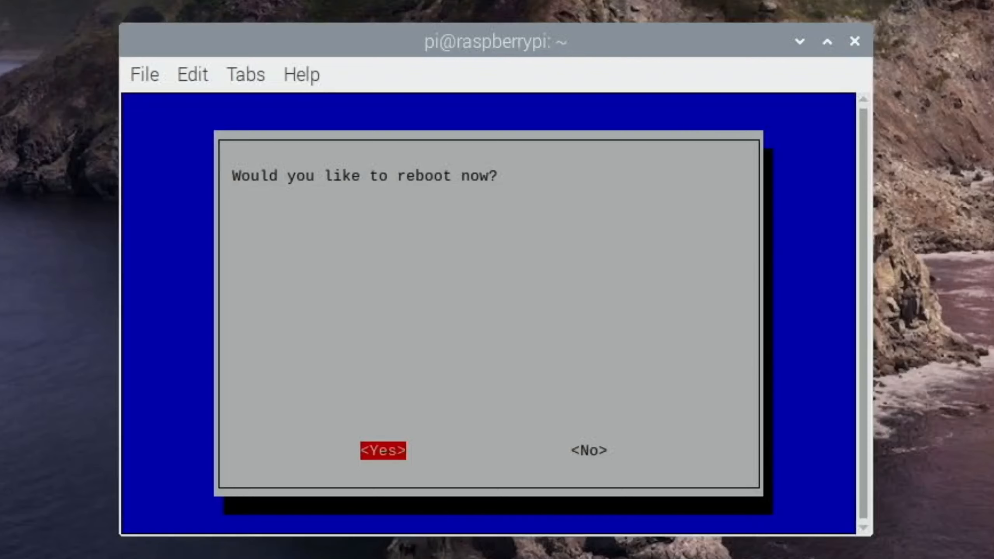
pyautogui.click(384, 451)
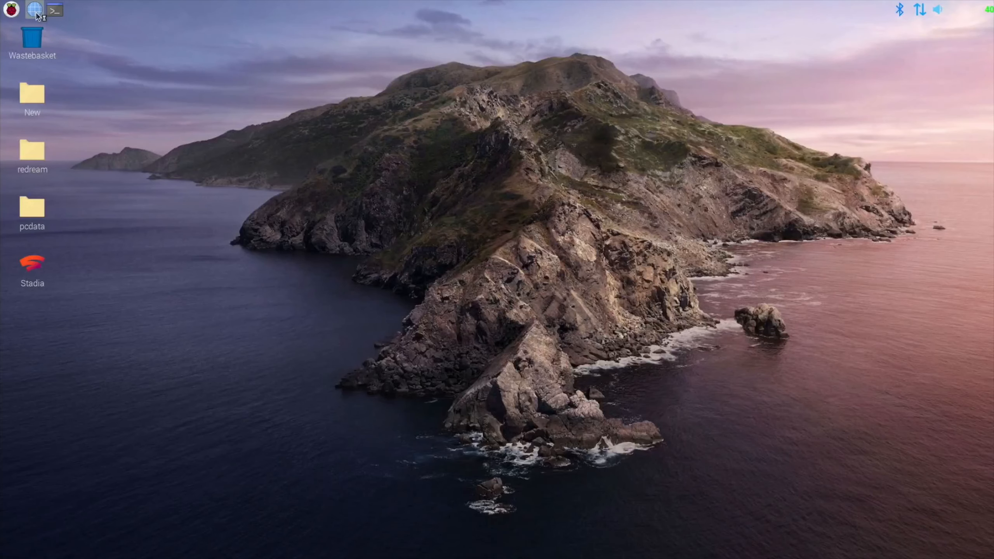
# - Reopen Chromium, reach YouTube via a Google search and begin searching for the video
pyautogui.click(33, 11)
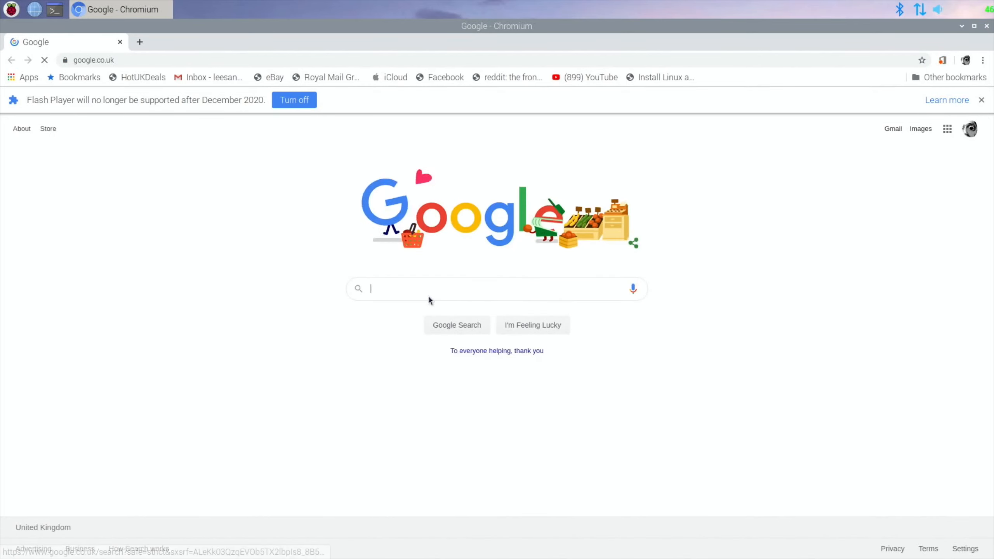
pyautogui.write('youtube')
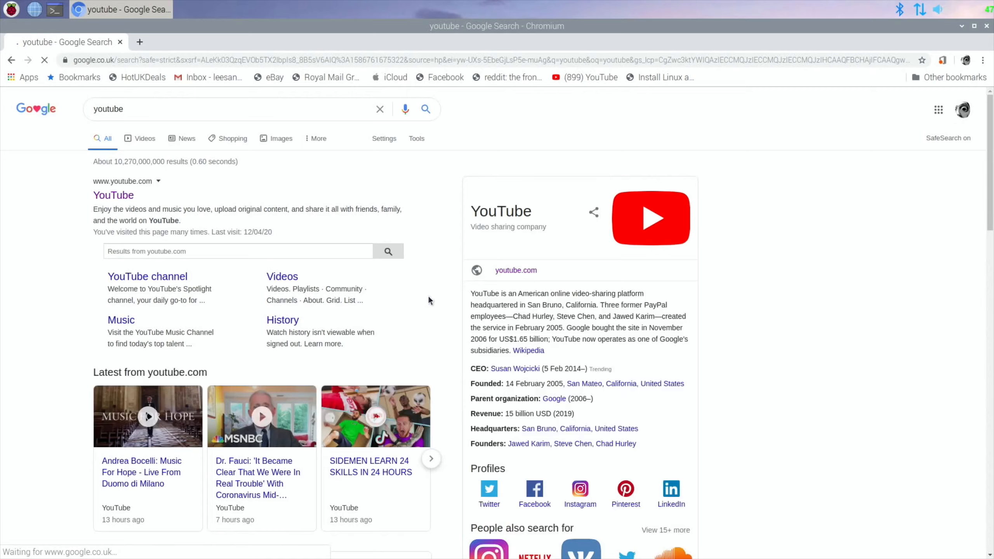
pyautogui.click(114, 195)
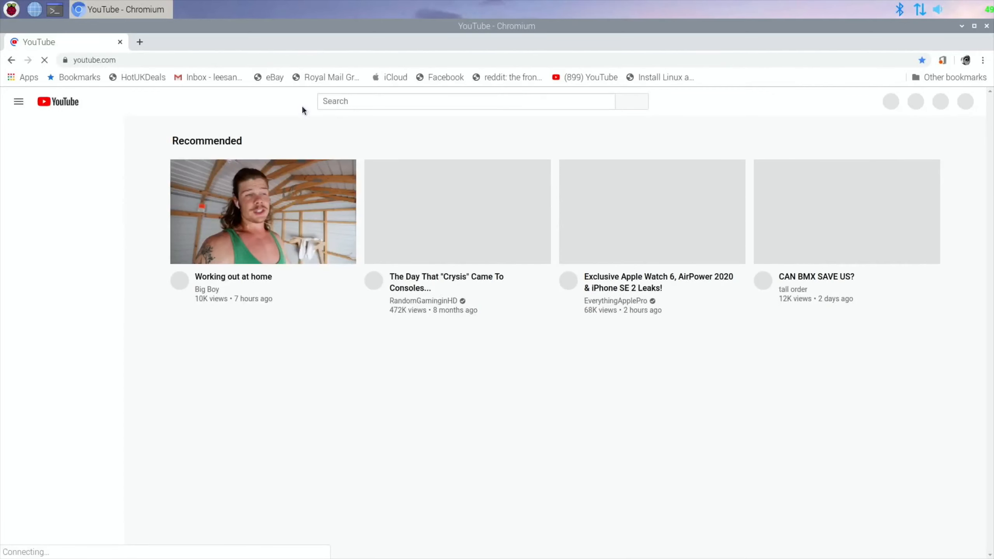
pyautogui.write('t')
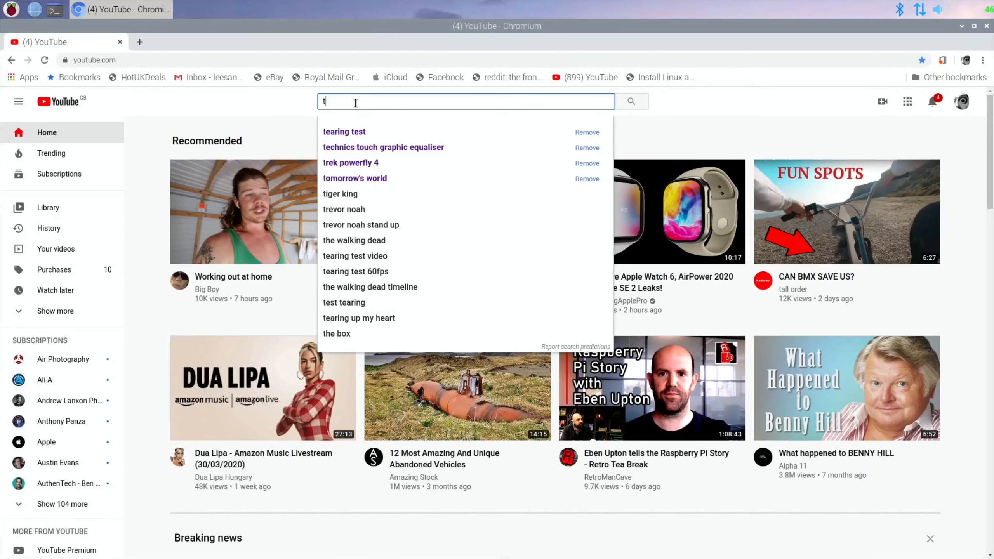
pyautogui.write('ering t')
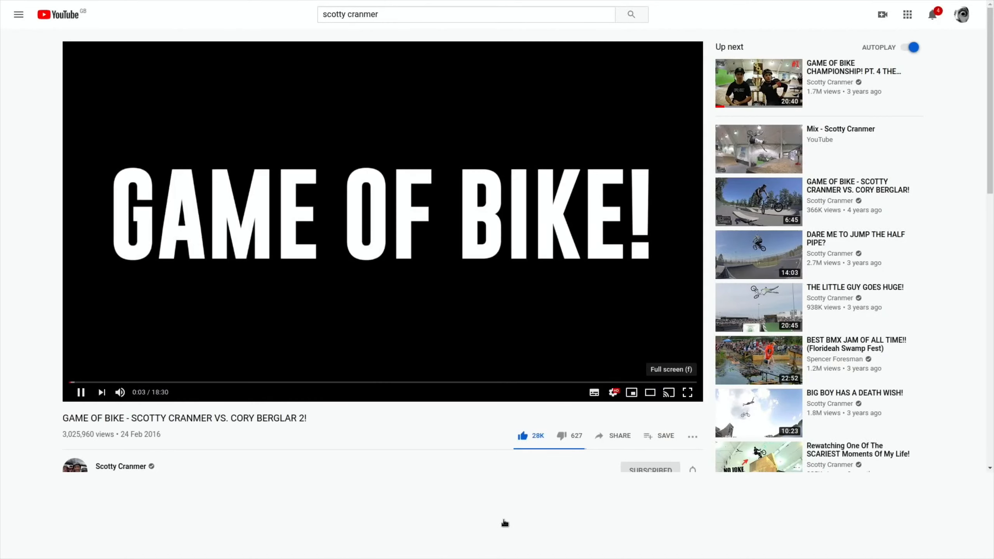
# - Search YouTube for 'leepspvideo balena' to list that channel's Raspberry Pi videos
pyautogui.click(688, 392)
pyautogui.write('leepspvideo balena')
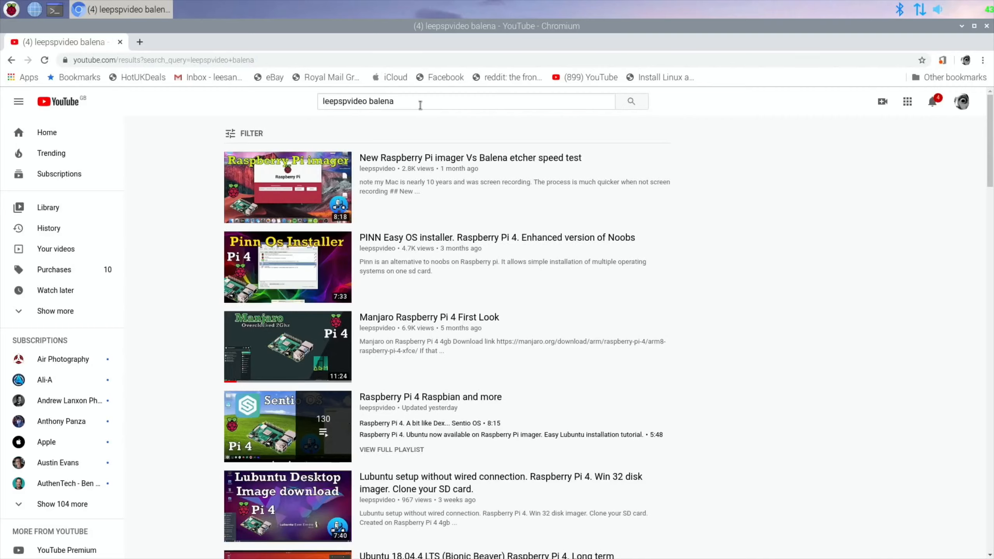
pyautogui.moveTo(452, 160)
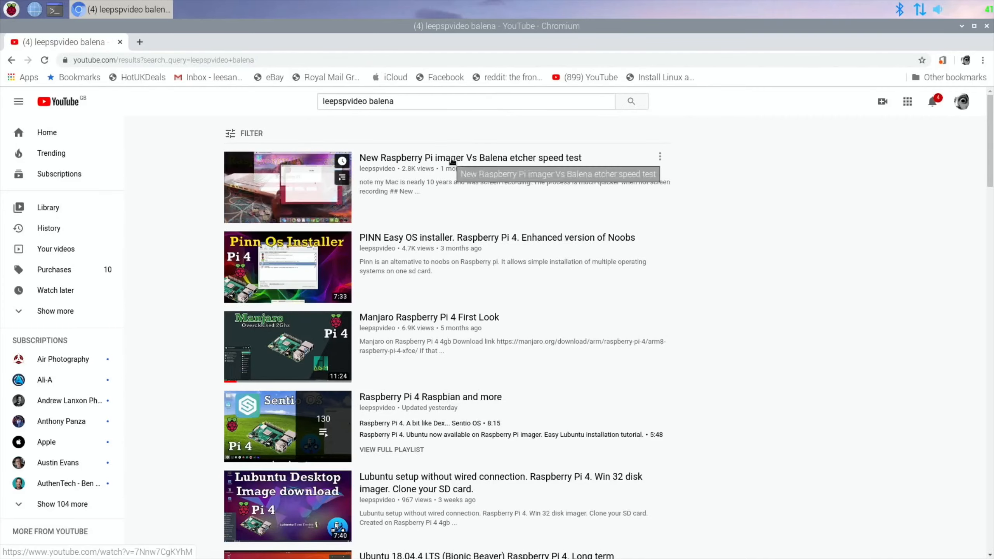
# - Open the Raspberry Pi Imager vs Balena Etcher video and copy the rpi-imager install command from a comment
pyautogui.click(453, 158)
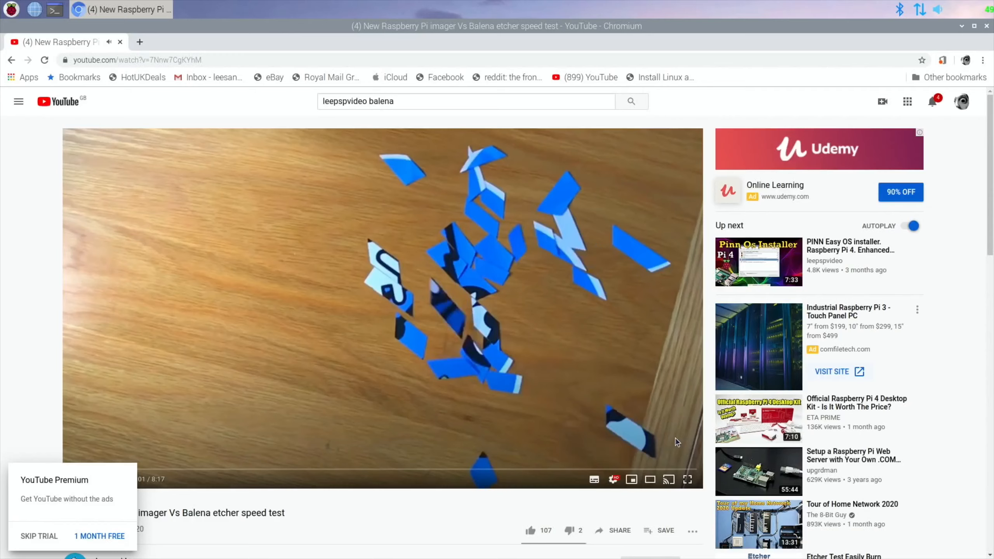
pyautogui.scroll(-3)
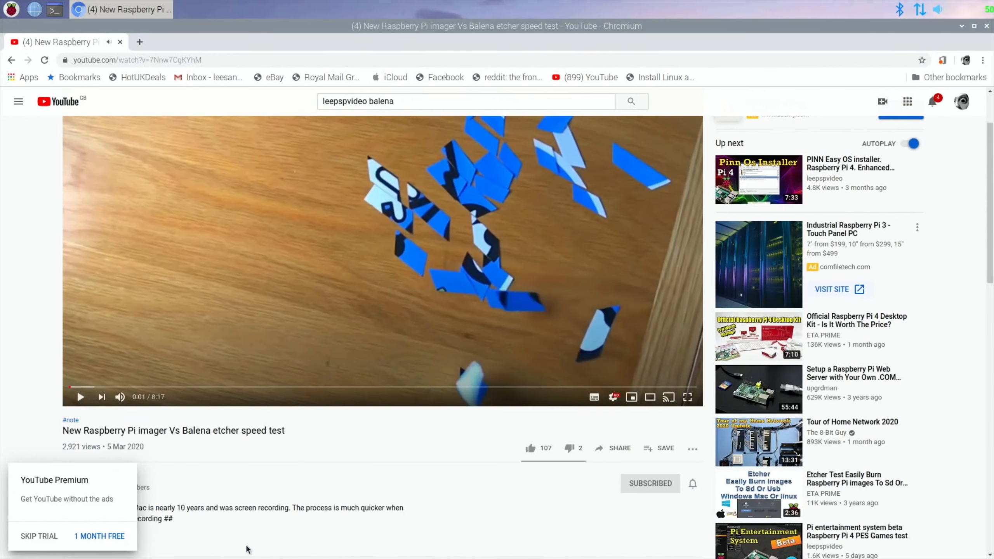
pyautogui.scroll(-3)
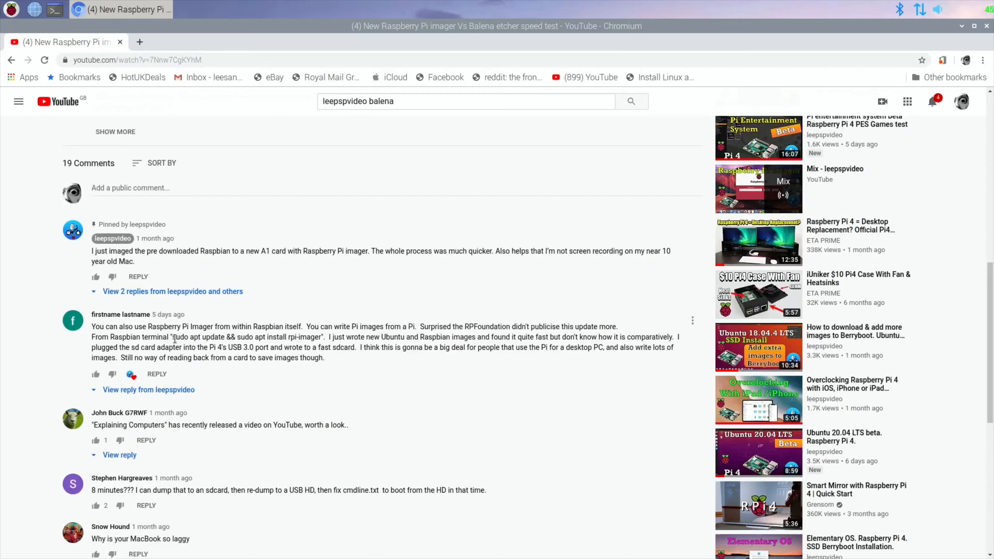
pyautogui.moveTo(170, 336); pyautogui.dragTo(260, 347)
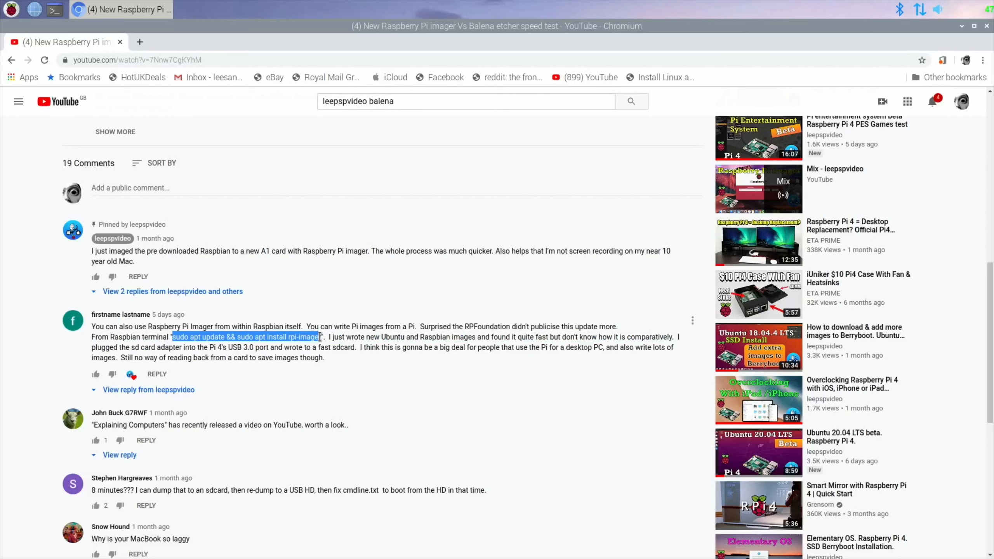
pyautogui.rightClick(315, 337)
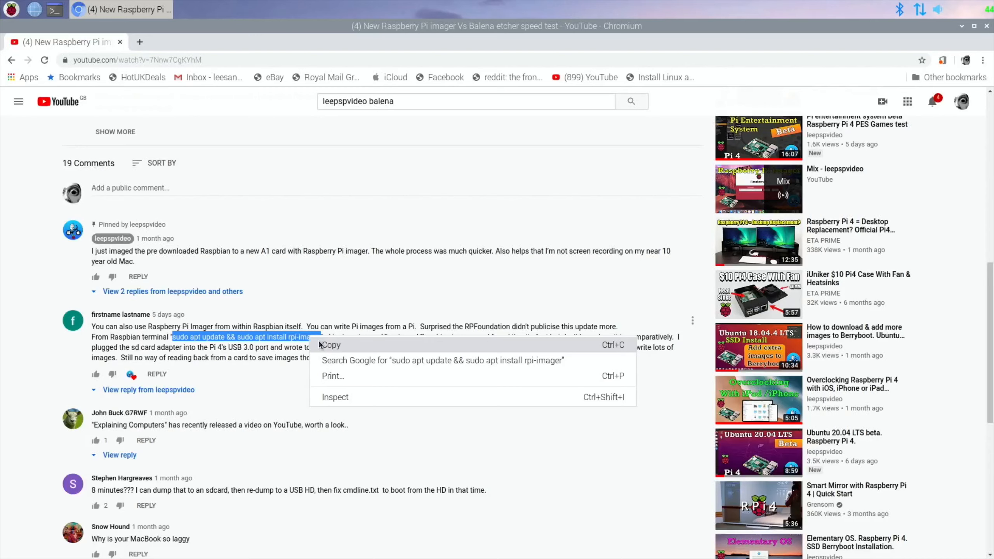
pyautogui.click(331, 344)
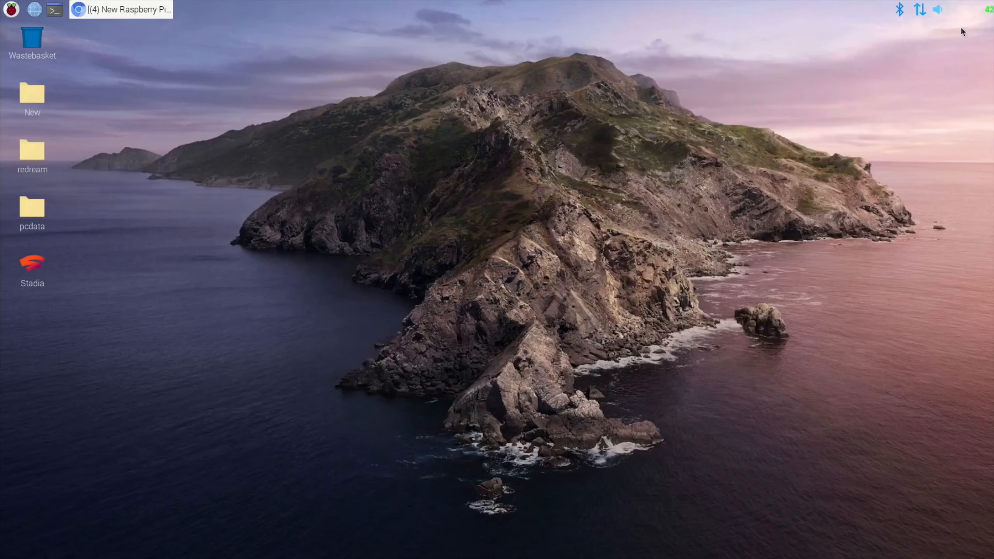
# - Run 'sudo apt update && sudo apt install rpi-imager' in a terminal and accept the 12 additional packages
pyautogui.click(54, 10)
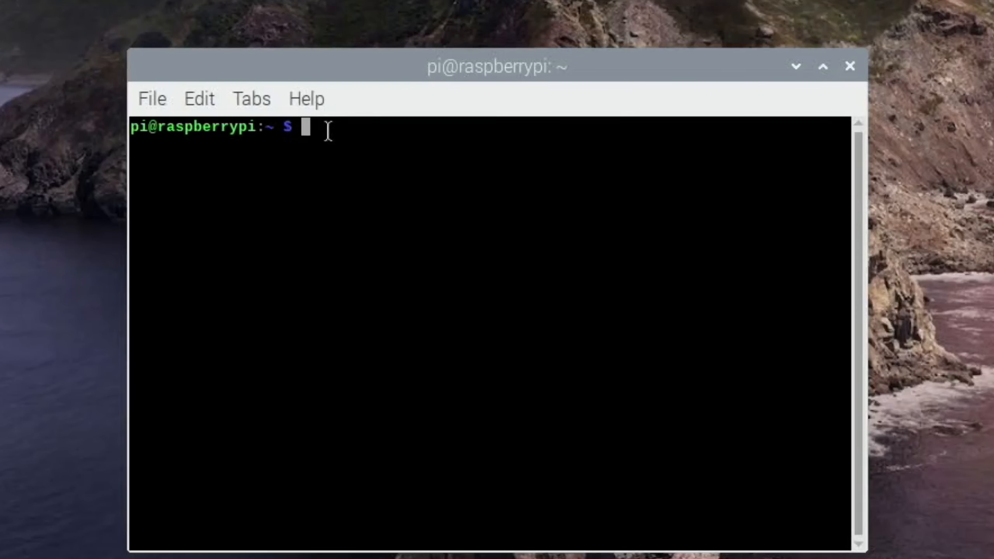
pyautogui.write('sudo apt update && sudo apt install rpi-imager')
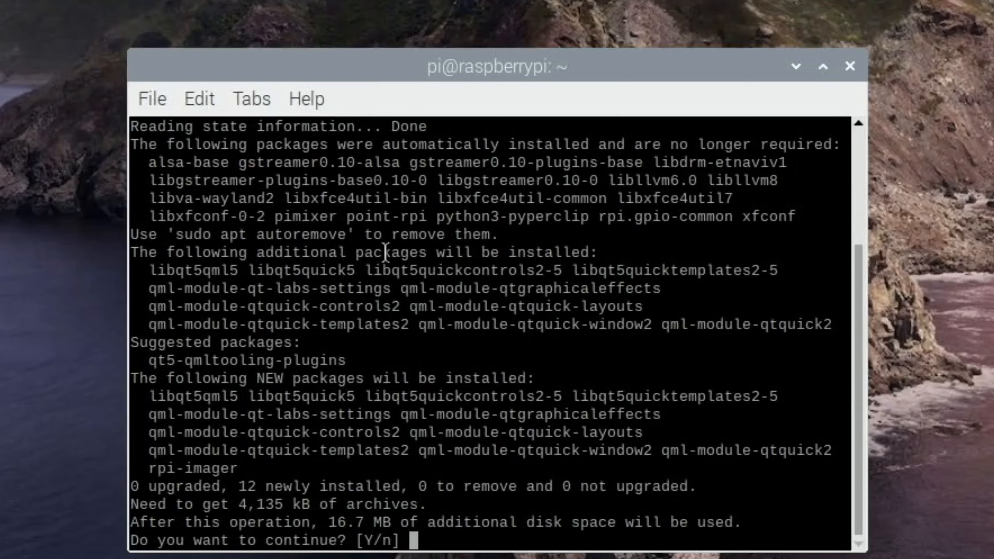
pyautogui.write('y')
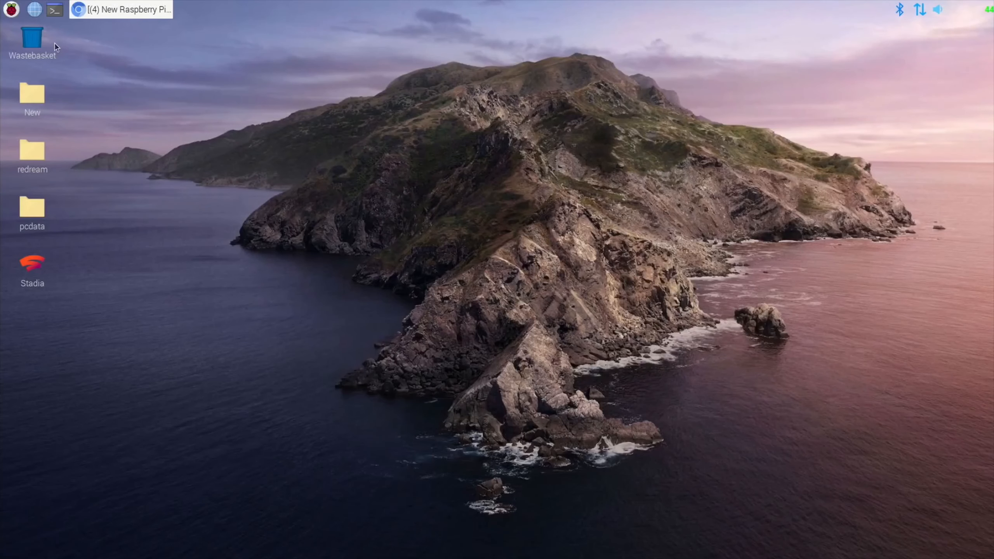
# - Launch Raspberry Pi Imager v1.2 from Menu > Accessories and position its window
pyautogui.click(8, 11)
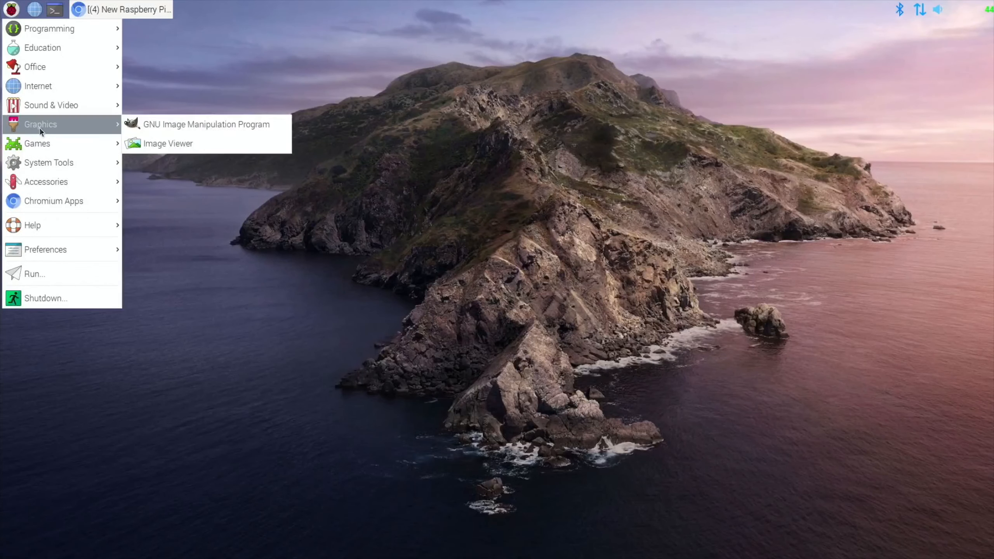
pyautogui.moveTo(56, 250)
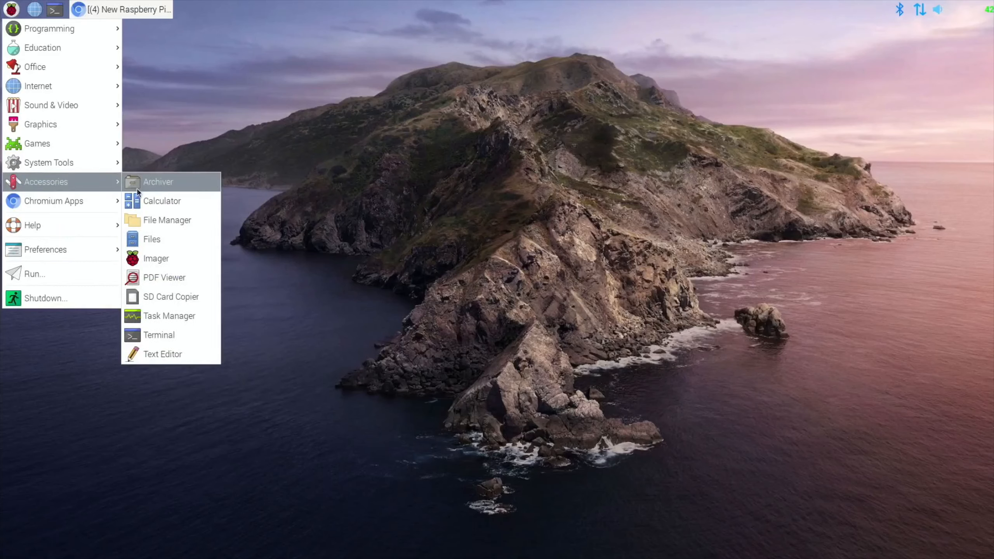
pyautogui.click(156, 258)
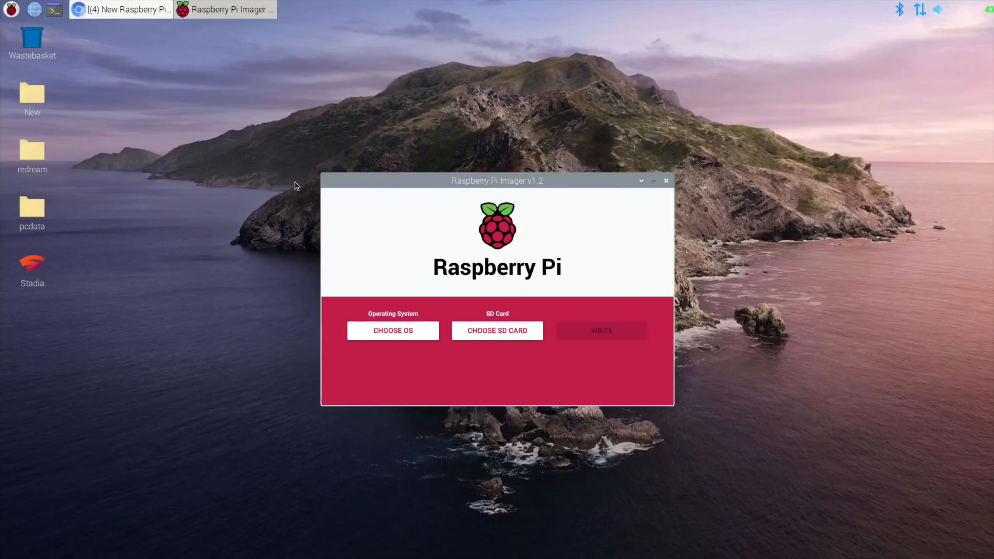
pyautogui.moveTo(496, 181); pyautogui.dragTo(449, 141)
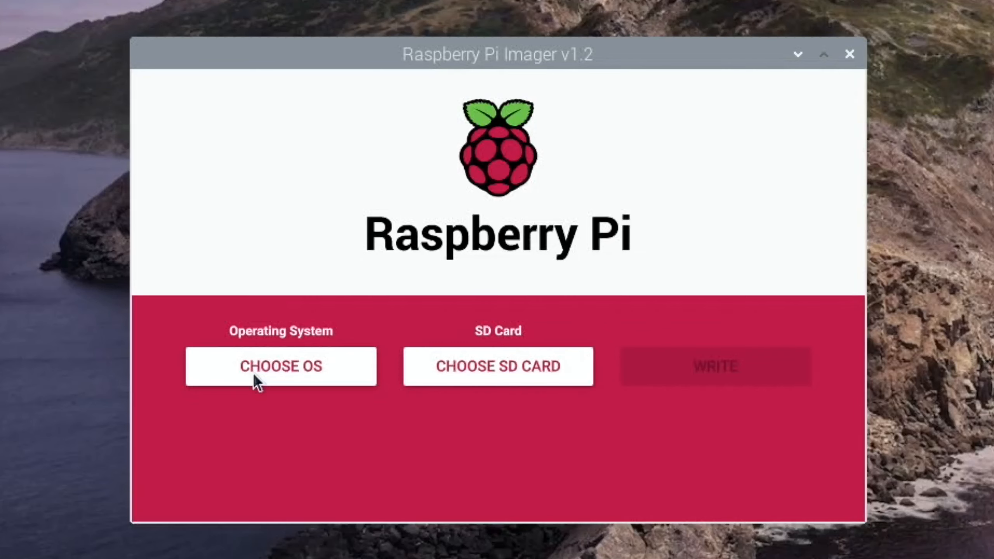
# - From CHOOSE OS pick Use custom to bring up the Select image file dialog
pyautogui.click(282, 366)
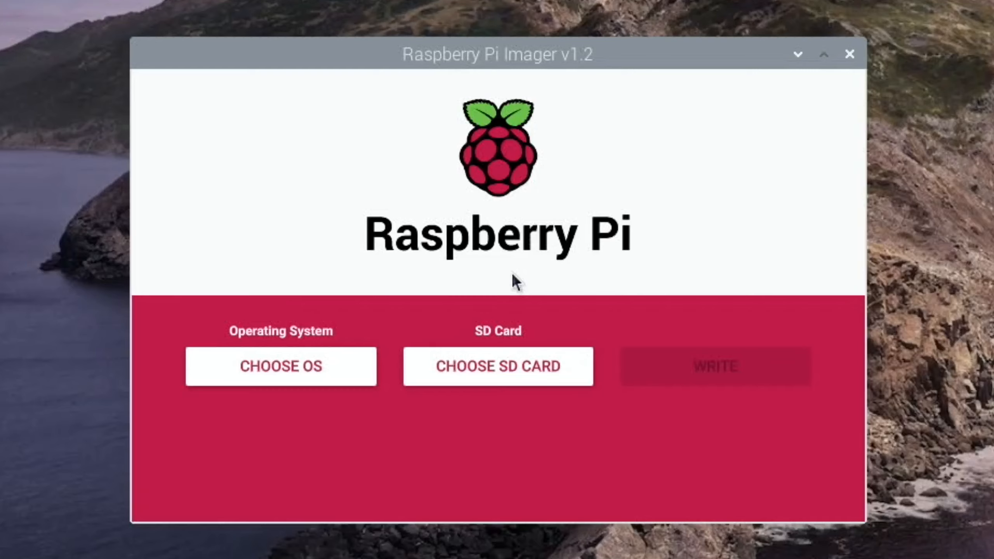
pyautogui.moveTo(333, 362)
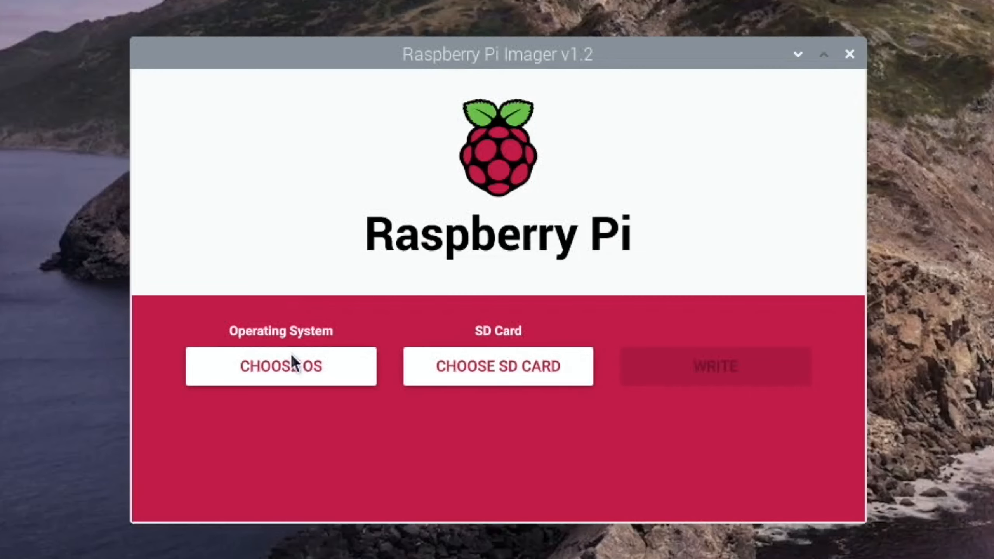
pyautogui.click(284, 366)
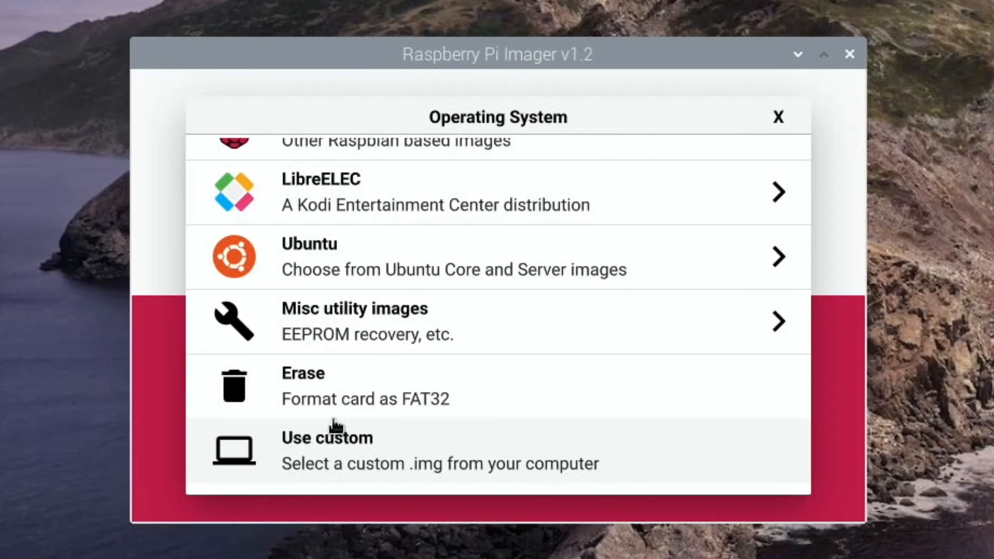
pyautogui.click(327, 448)
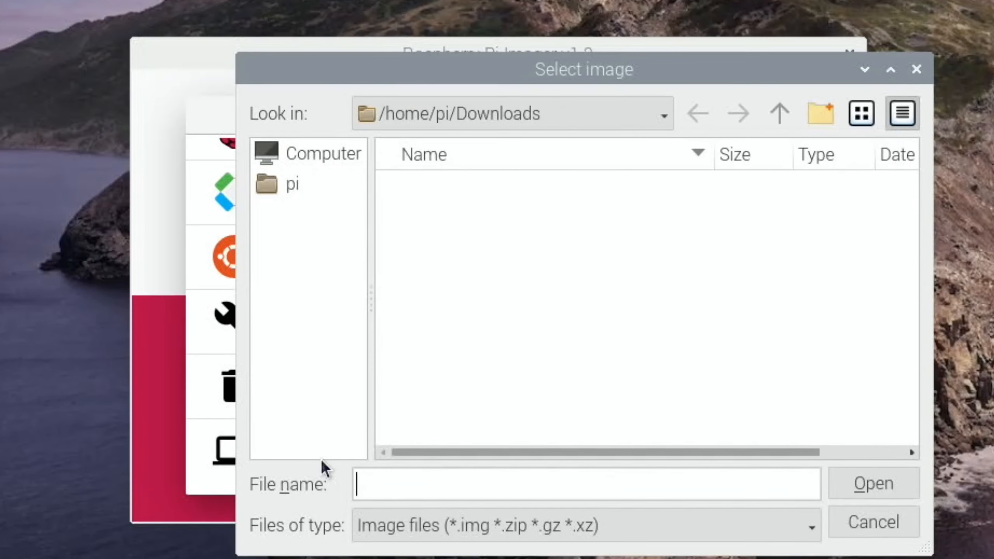
pyautogui.moveTo(552, 216)
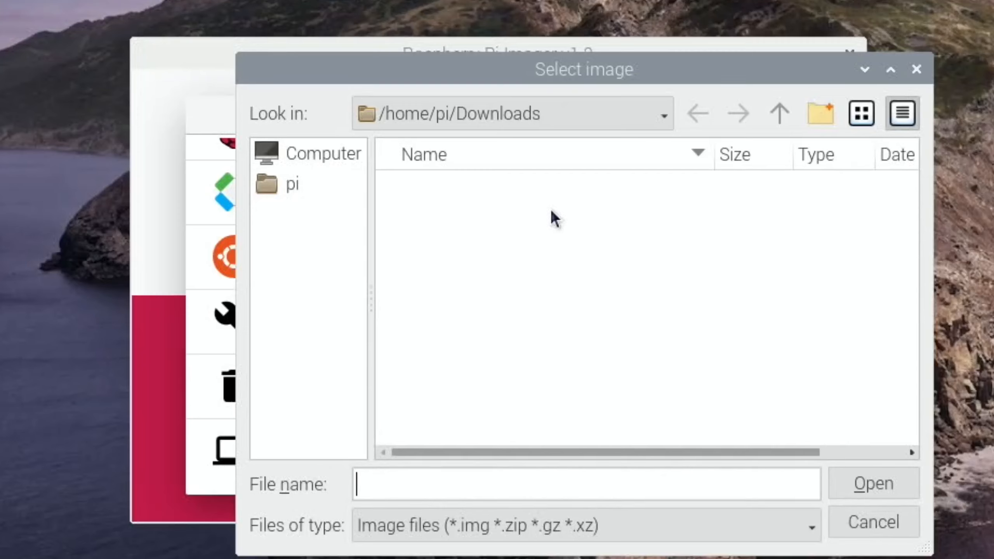
pyautogui.moveTo(660, 197)
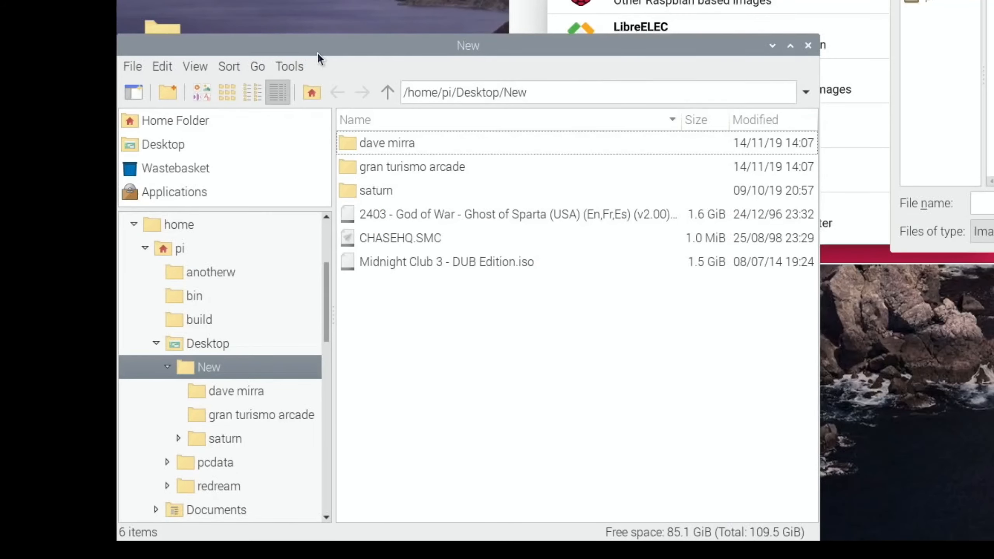
# - Go to Network in PCManFM, listing WDMyCloud and Windows Network
pyautogui.click(257, 66)
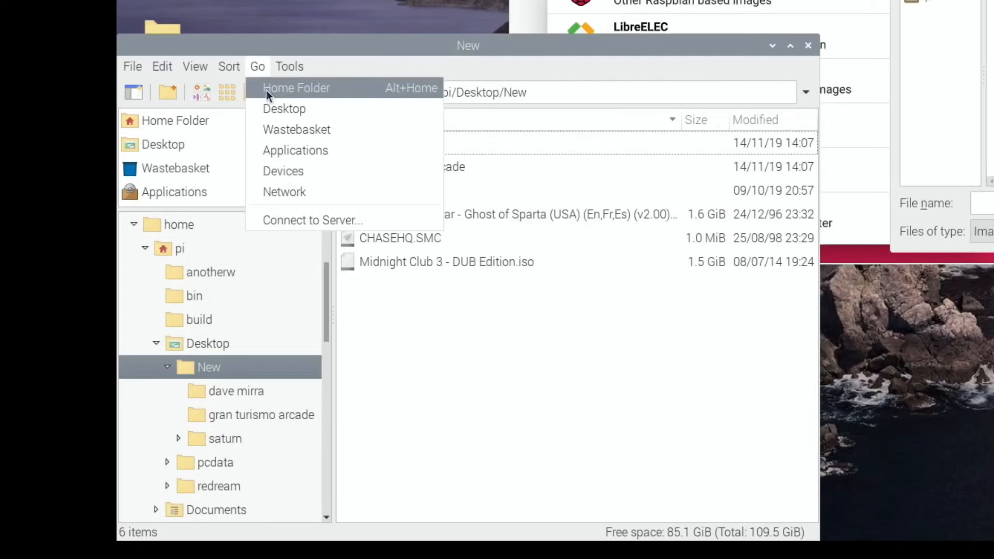
pyautogui.moveTo(284, 192)
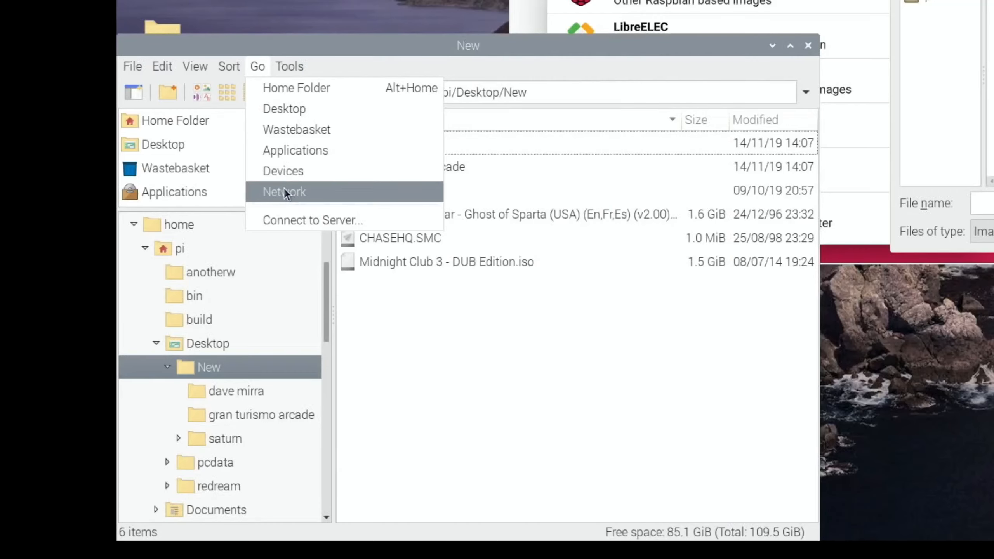
pyautogui.click(284, 192)
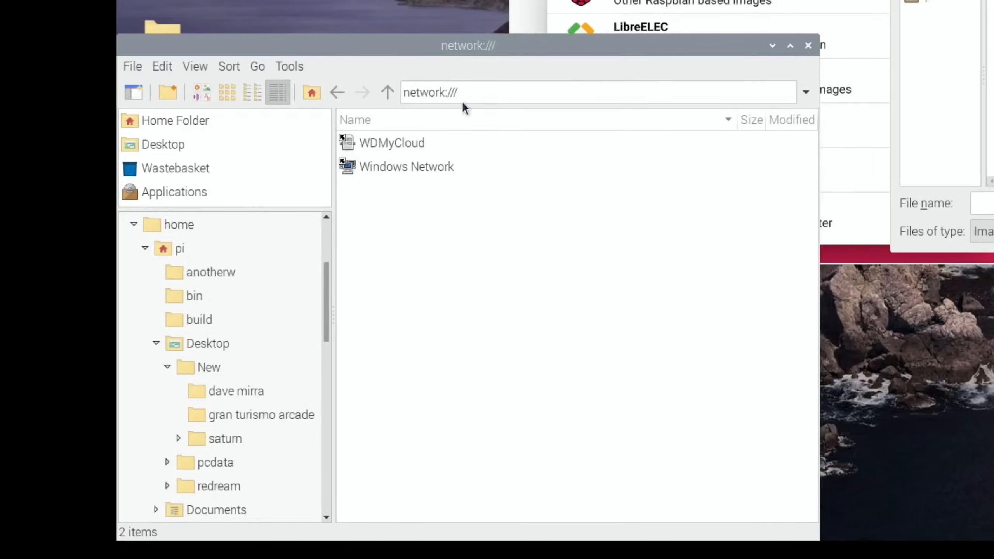
# - Connect anonymously to WDMyCloud and its Public share, then enter the Pi images folder
pyautogui.doubleClick(392, 143)
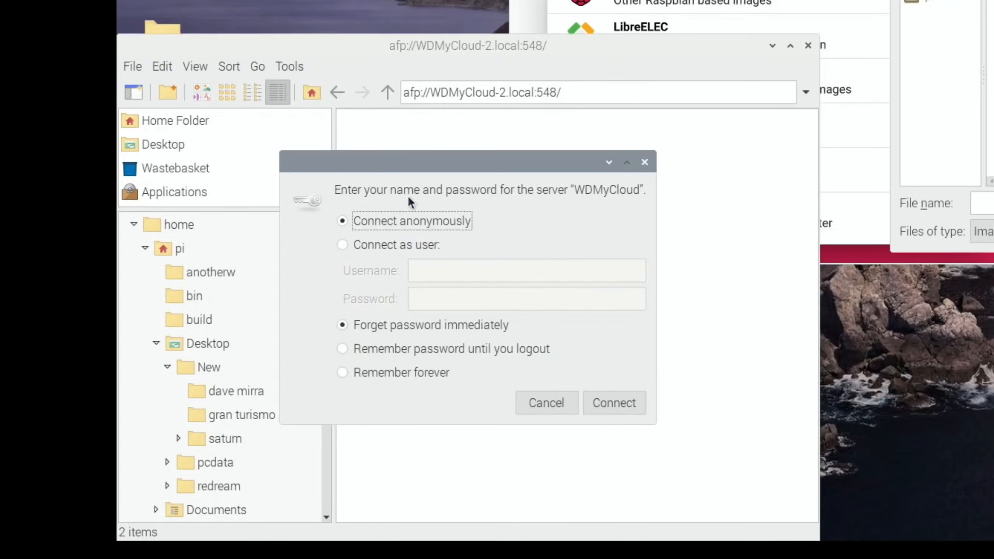
pyautogui.click(614, 402)
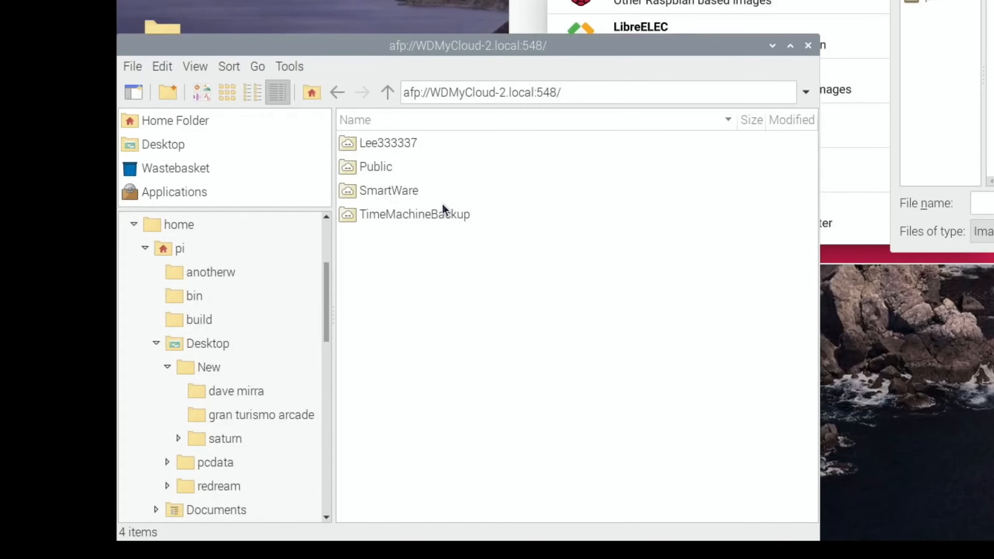
pyautogui.doubleClick(375, 167)
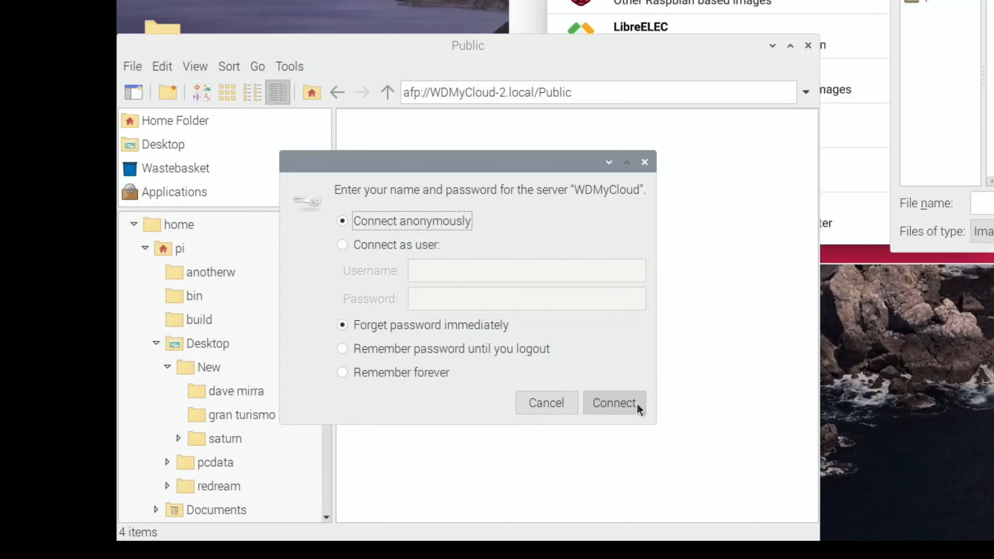
pyautogui.click(614, 403)
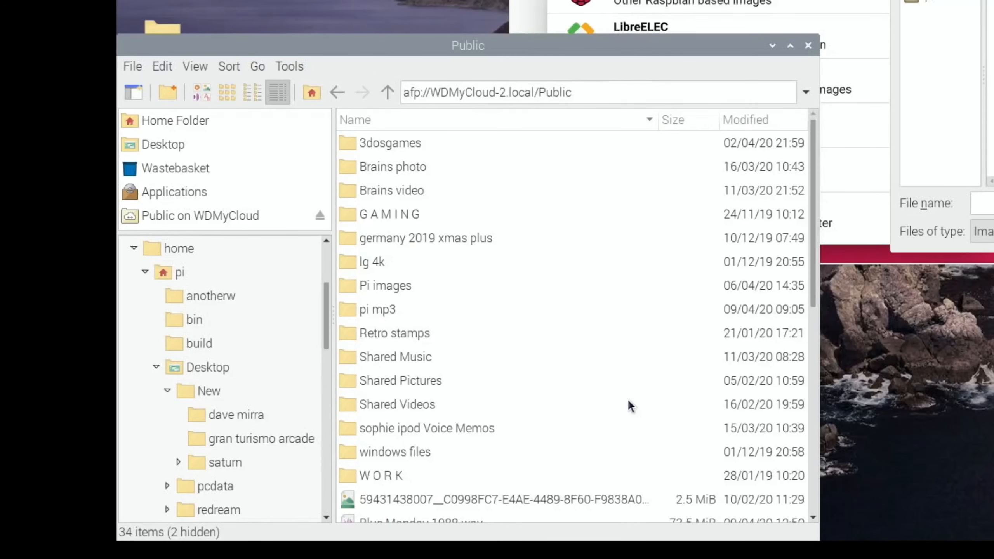
pyautogui.moveTo(453, 319)
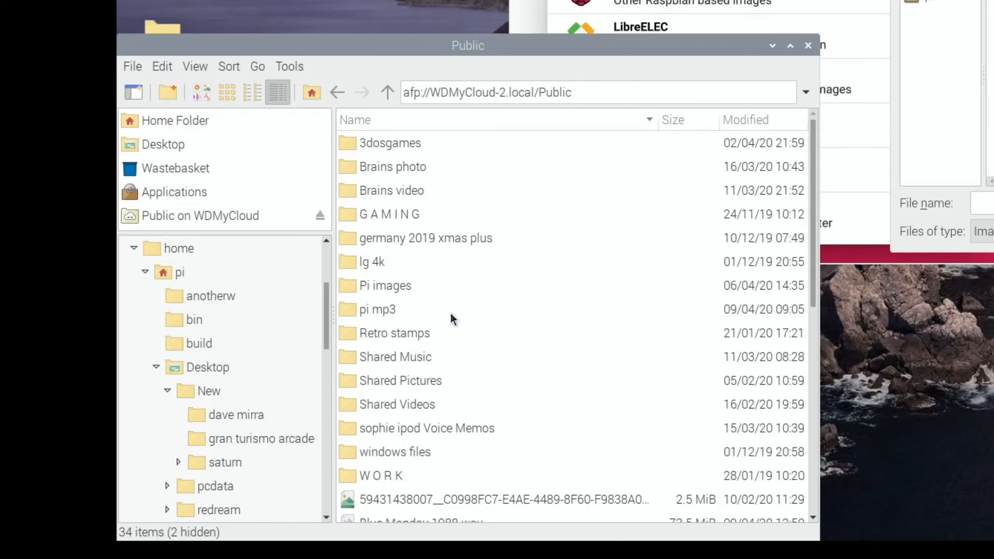
pyautogui.click(385, 286)
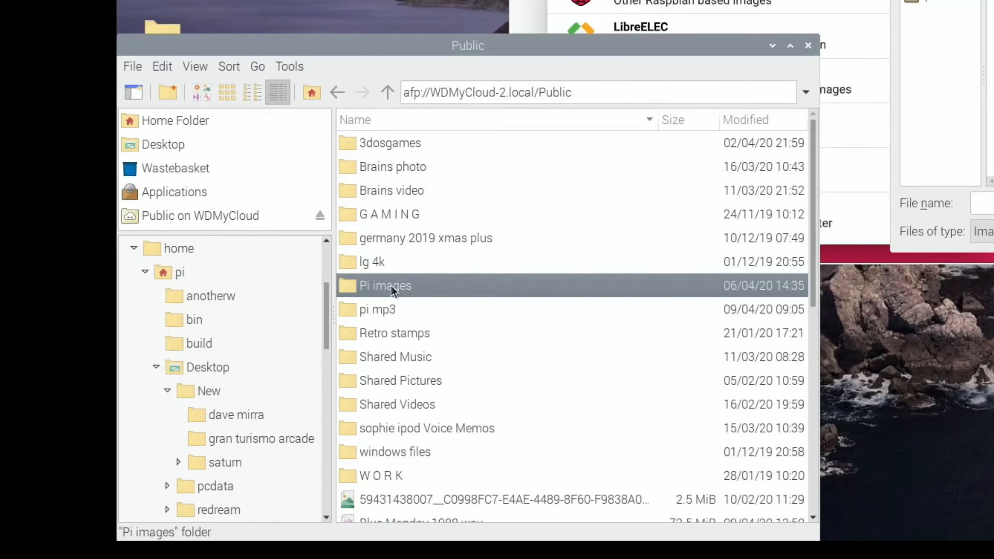
pyautogui.doubleClick(385, 286)
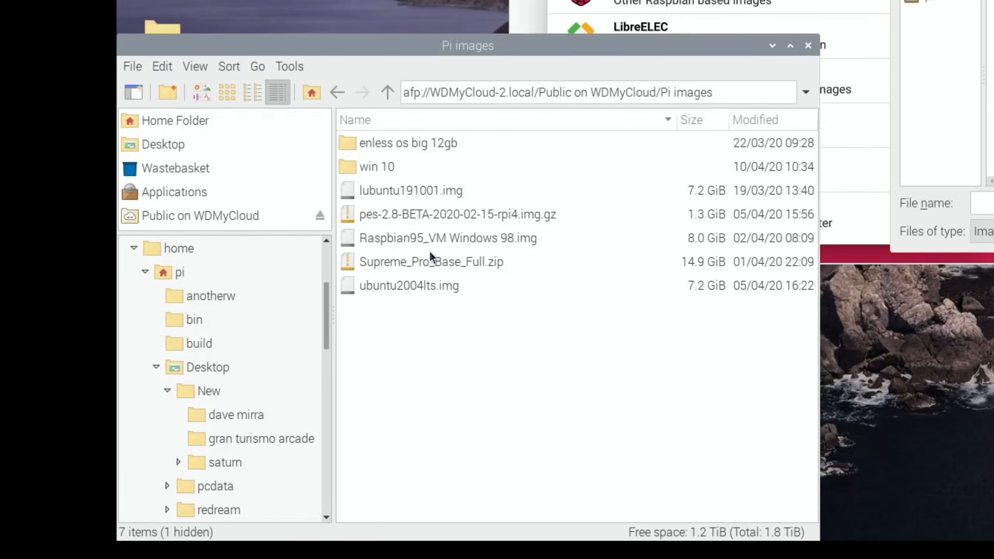
pyautogui.moveTo(741, 122)
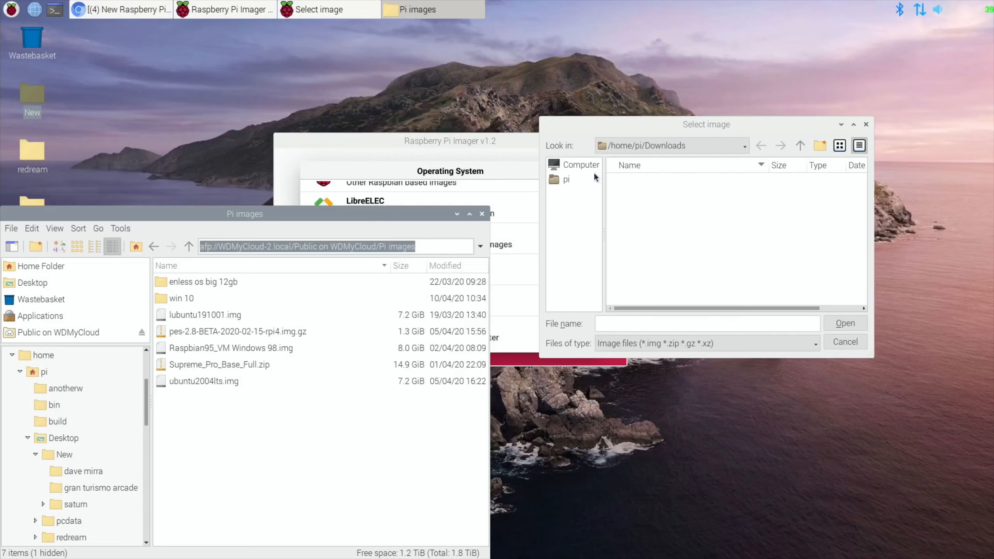
# - Browse the chooser's locations and drives, then cancel without selecting a custom image
pyautogui.click(744, 146)
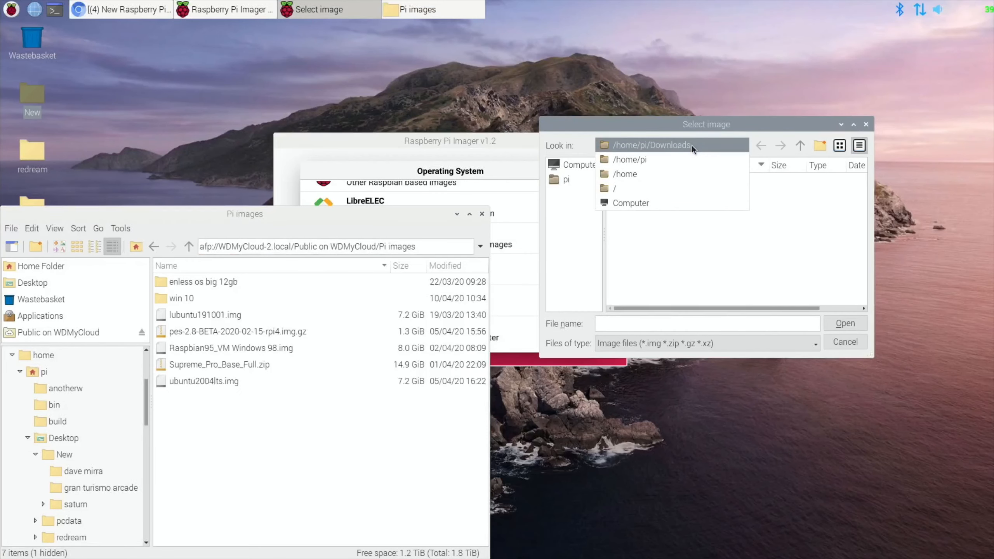
pyautogui.click(652, 145)
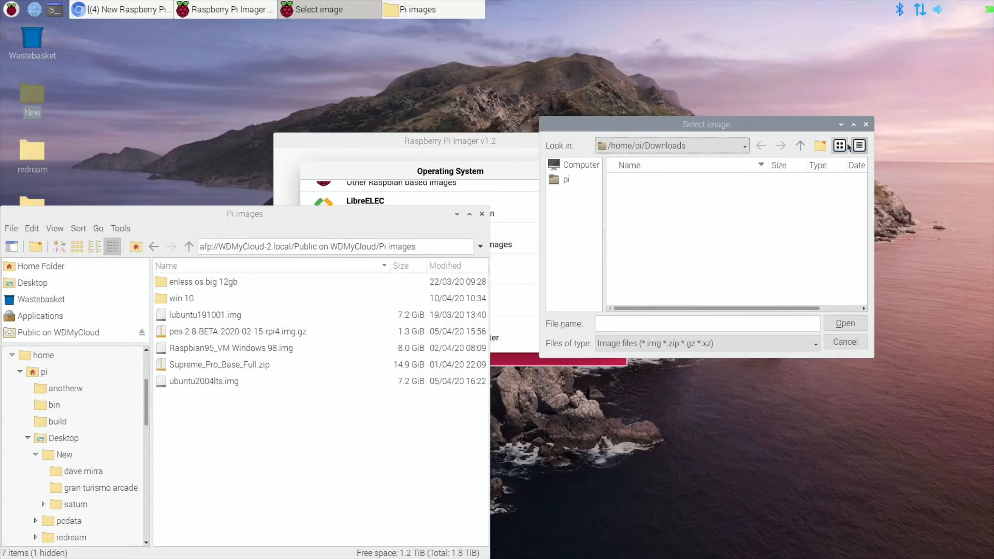
pyautogui.click(581, 164)
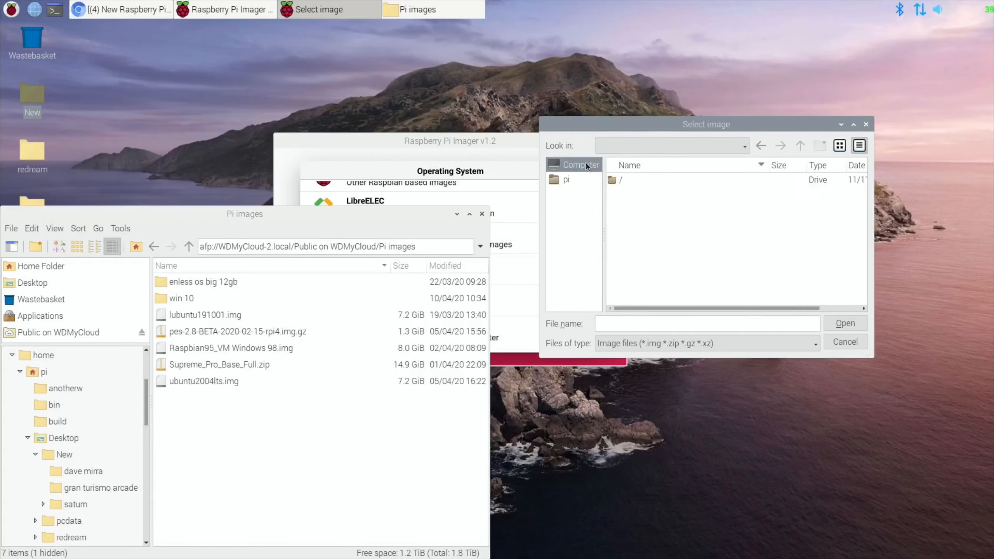
pyautogui.rightClick(621, 180)
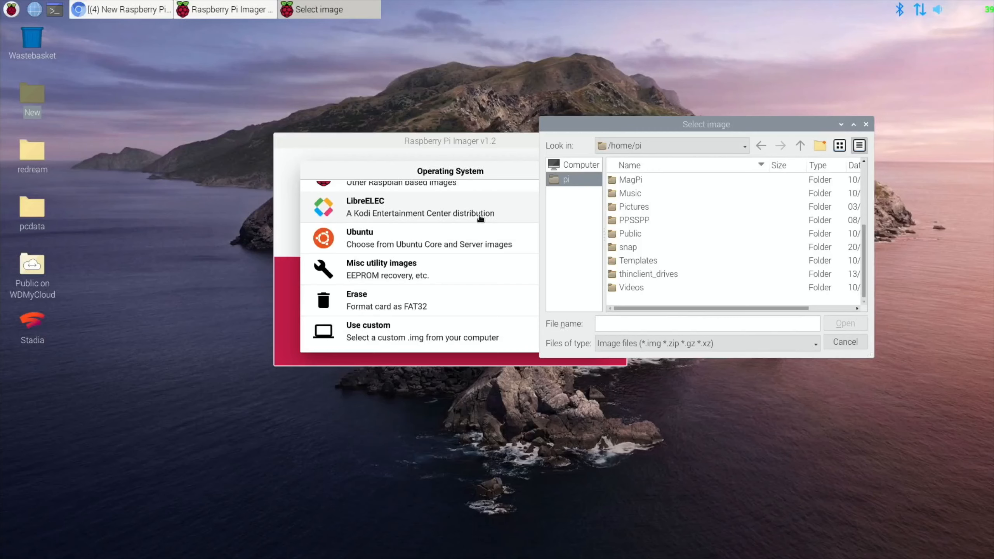
pyautogui.click(845, 342)
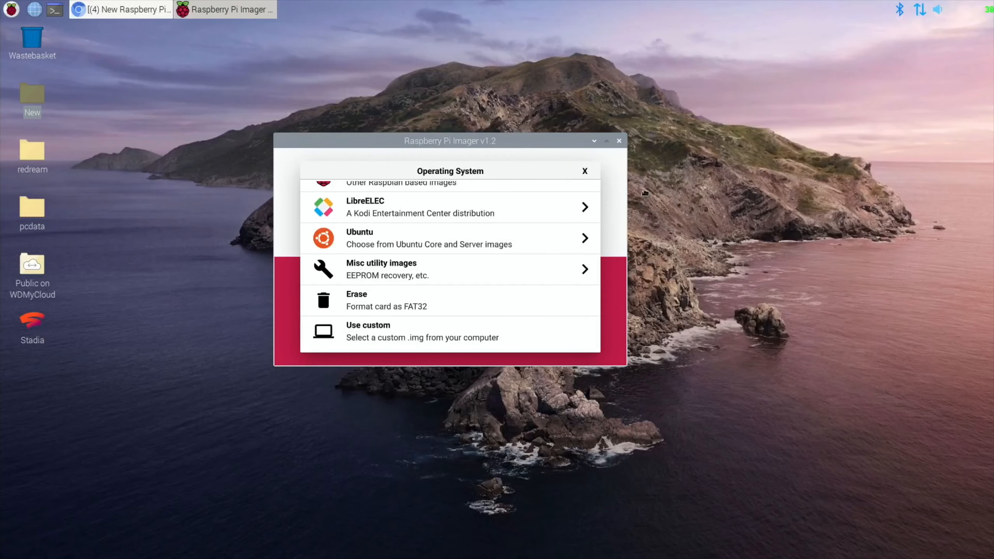
pyautogui.moveTo(402, 248)
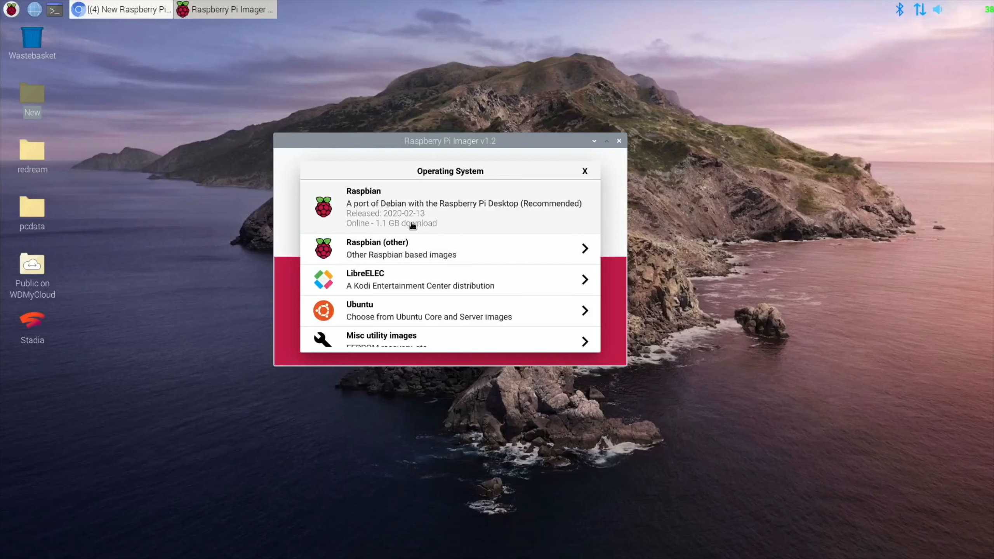
# - Scroll through the operating system list, move the window aside, and quit Raspberry Pi Imager
pyautogui.scroll(-3)
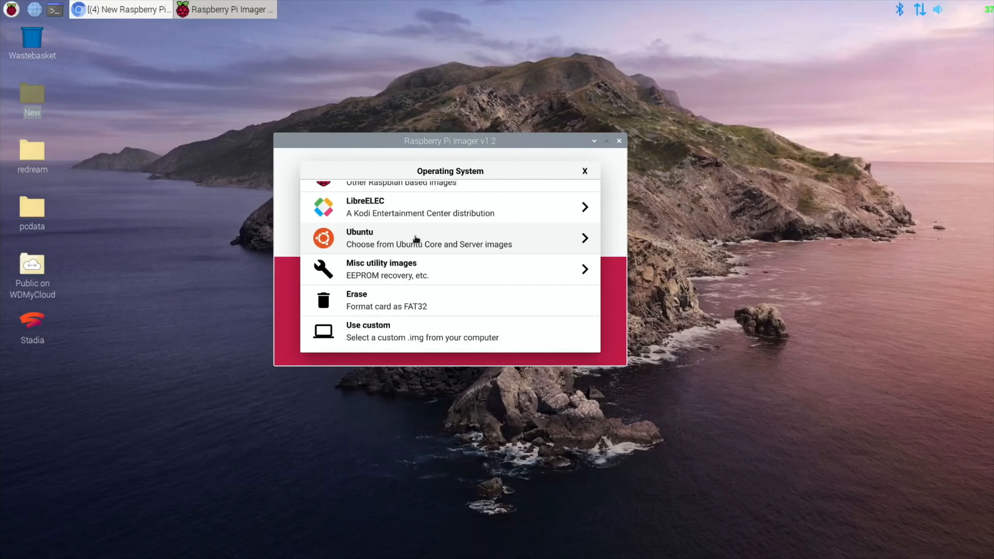
pyautogui.moveTo(424, 288)
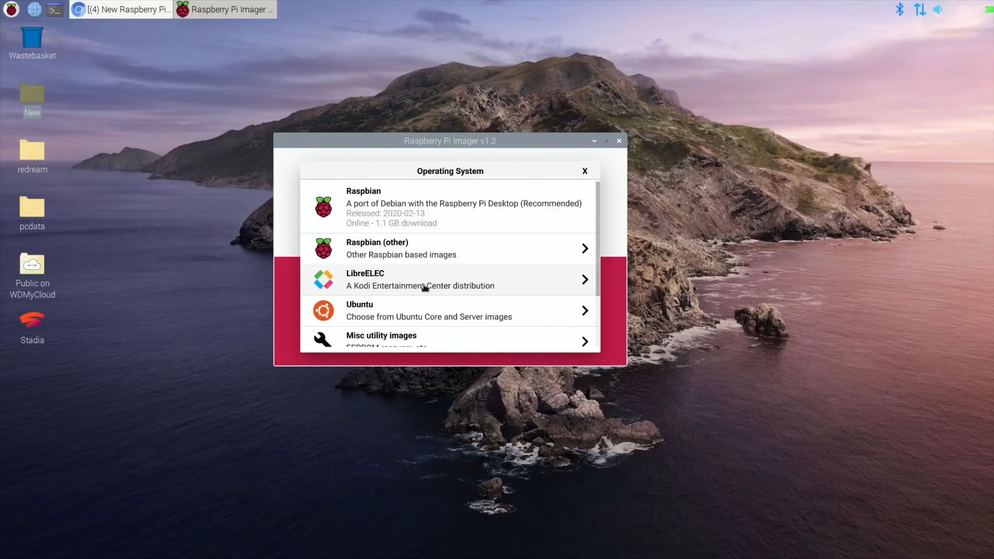
pyautogui.scroll(-3)
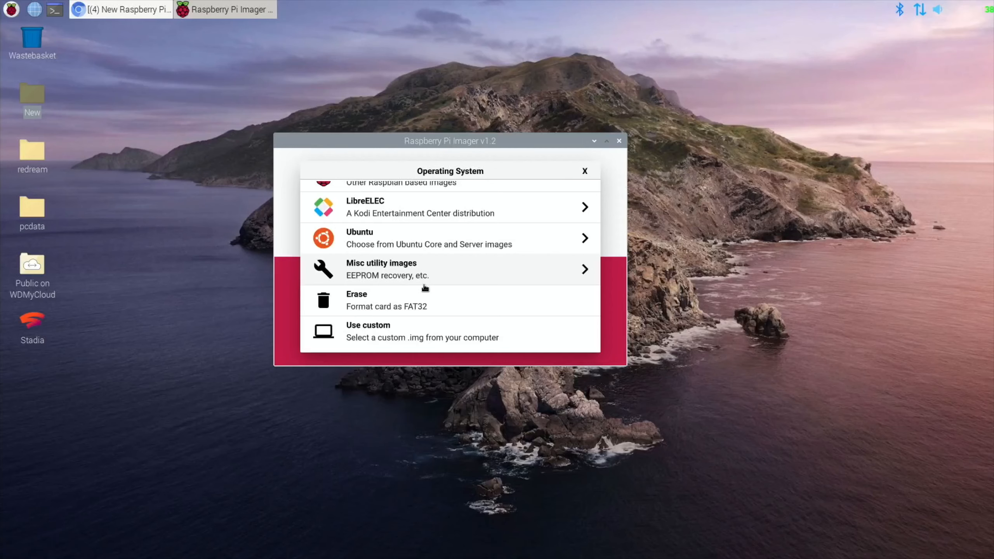
pyautogui.moveTo(317, 160)
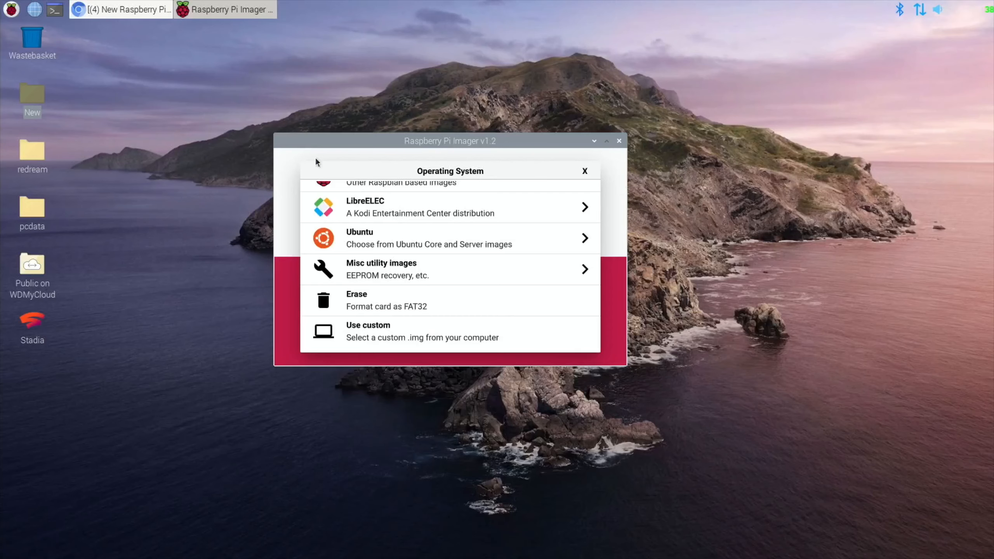
pyautogui.moveTo(450, 140); pyautogui.dragTo(328, 161)
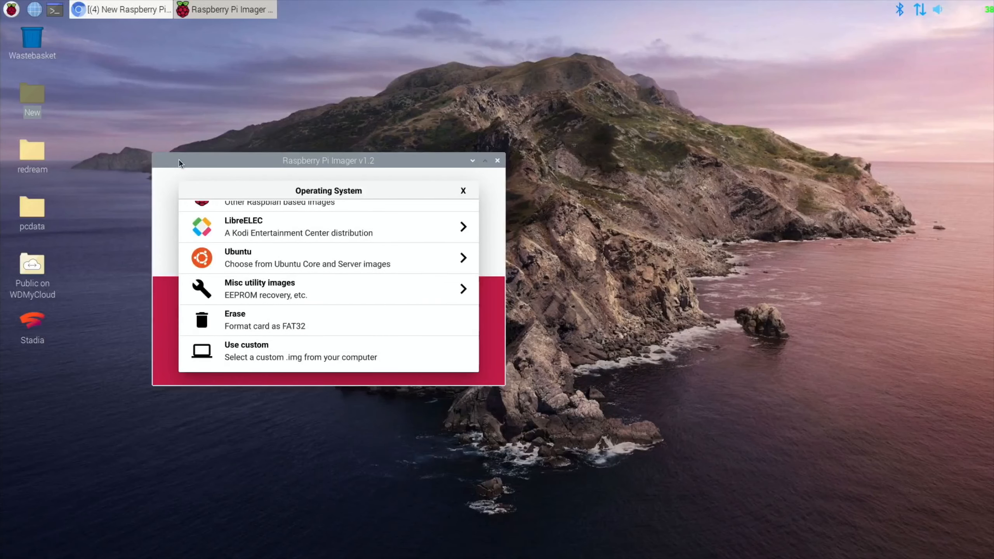
pyautogui.click(497, 160)
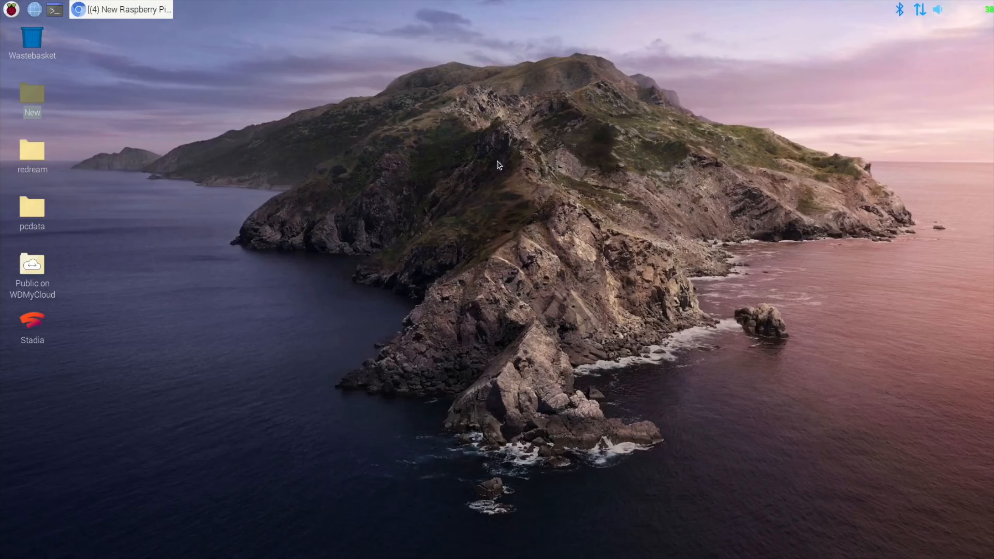
pyautogui.moveTo(251, 296)
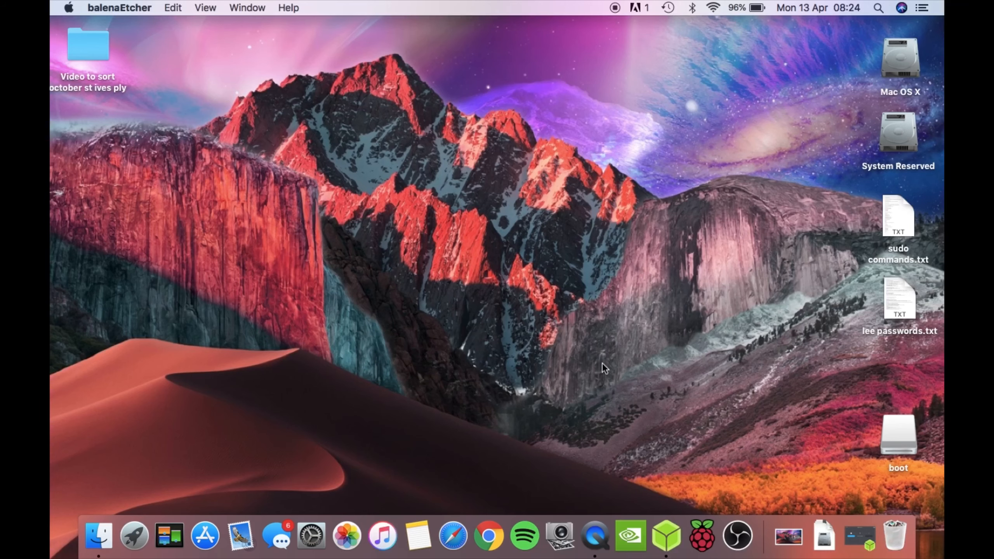
pyautogui.moveTo(671, 471)
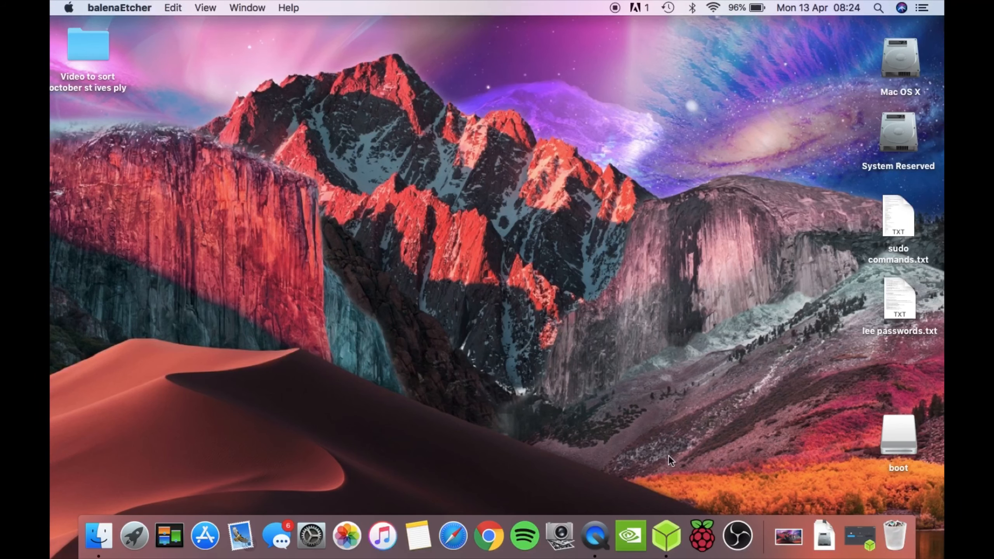
# - Bring up balenaEtcher and browse its image picker to the WDMyCloud network drive's Public share
pyautogui.click(670, 539)
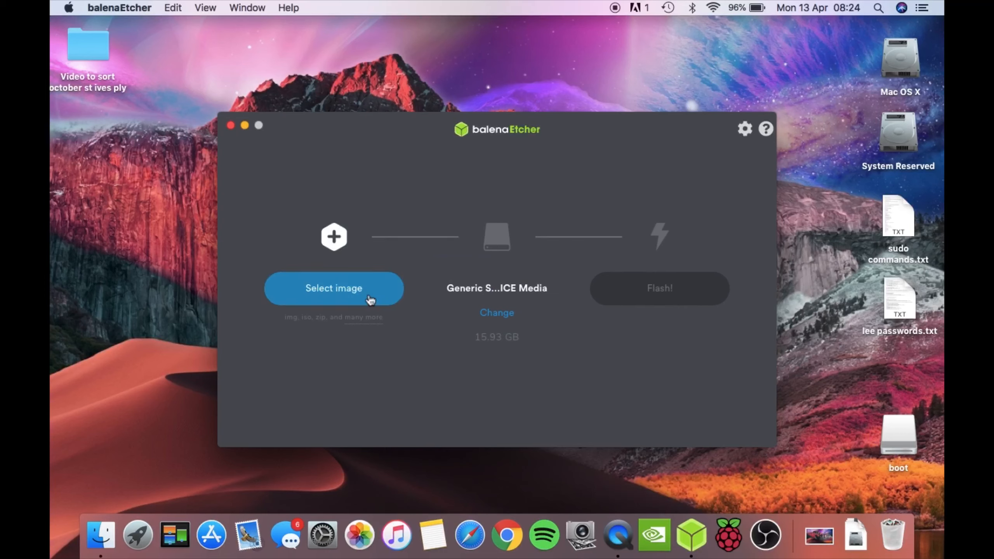
pyautogui.click(333, 288)
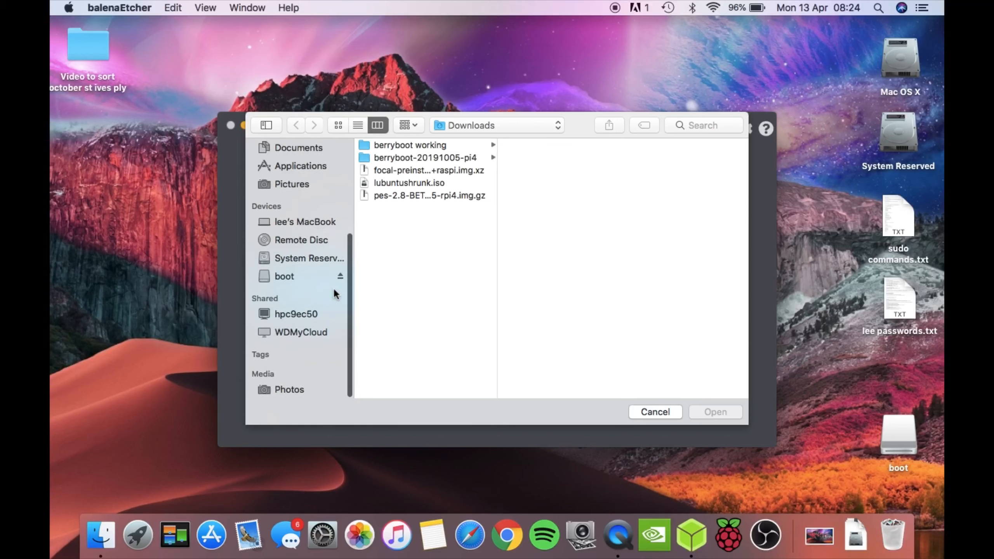
pyautogui.click(301, 332)
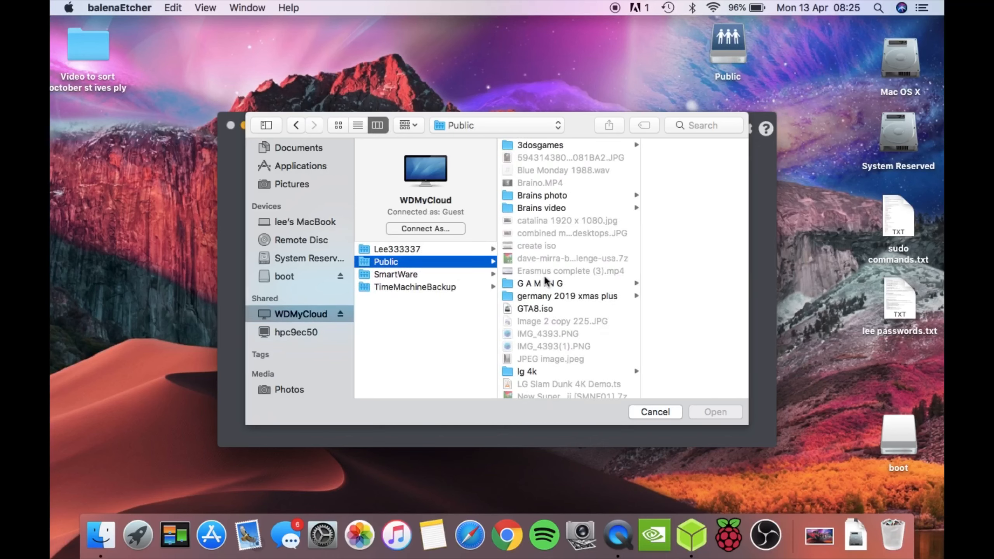
# - Select ubuntu2004lts.img from the Pi images folder as the image to flash
pyautogui.scroll(-3)
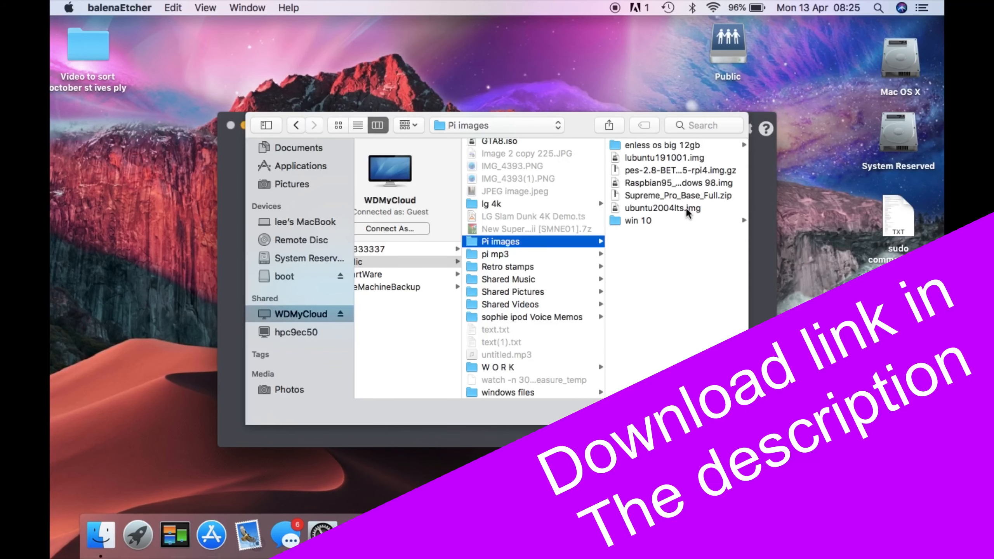
pyautogui.moveTo(693, 216)
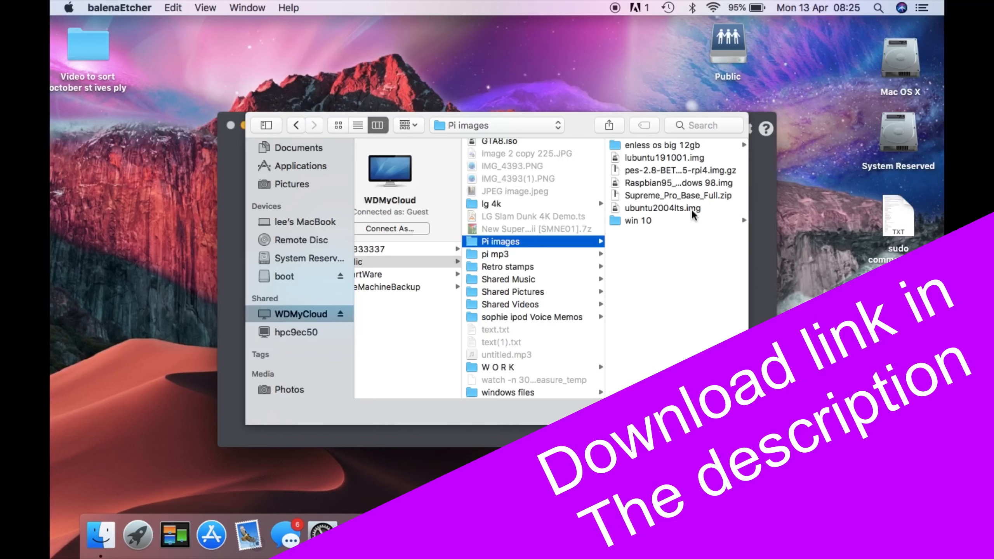
pyautogui.moveTo(670, 213)
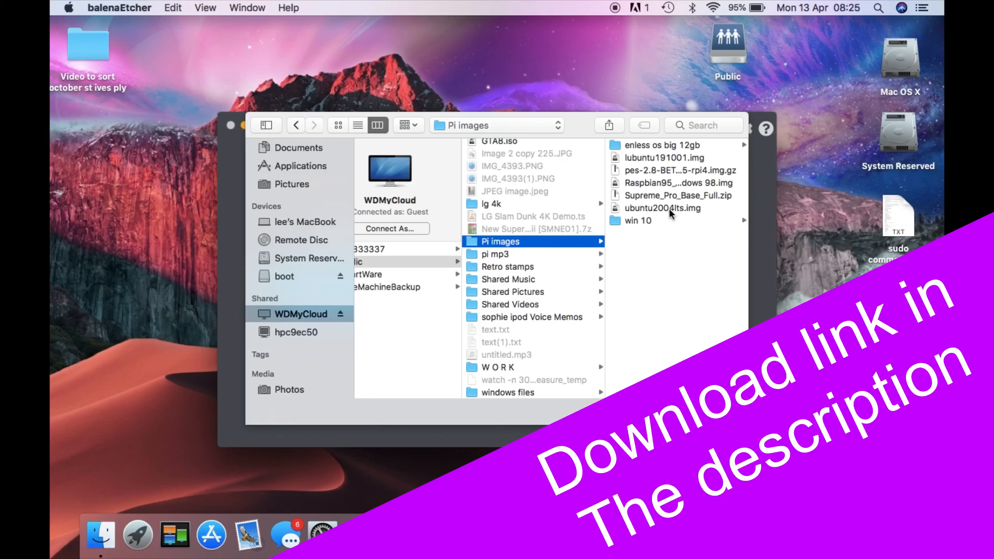
pyautogui.moveTo(678, 218)
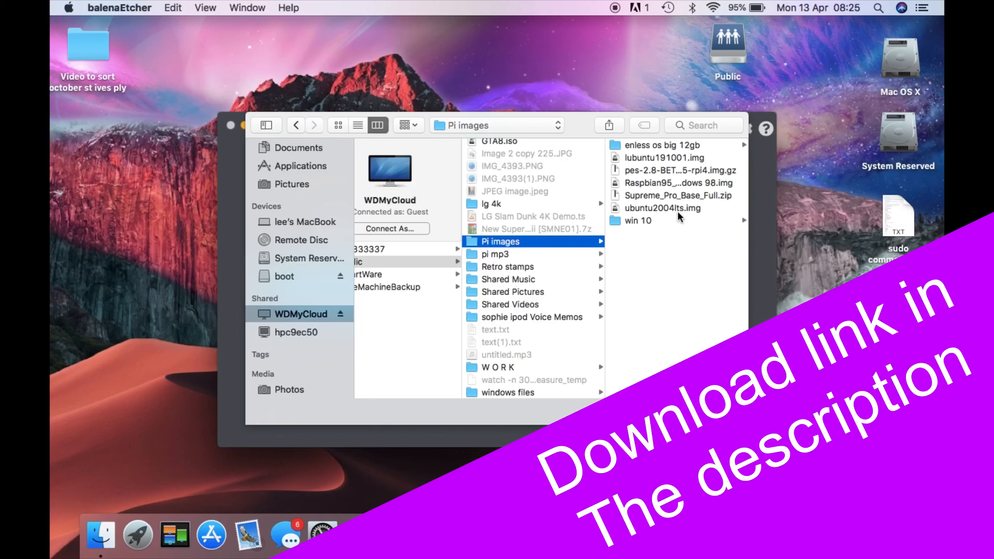
pyautogui.moveTo(669, 214)
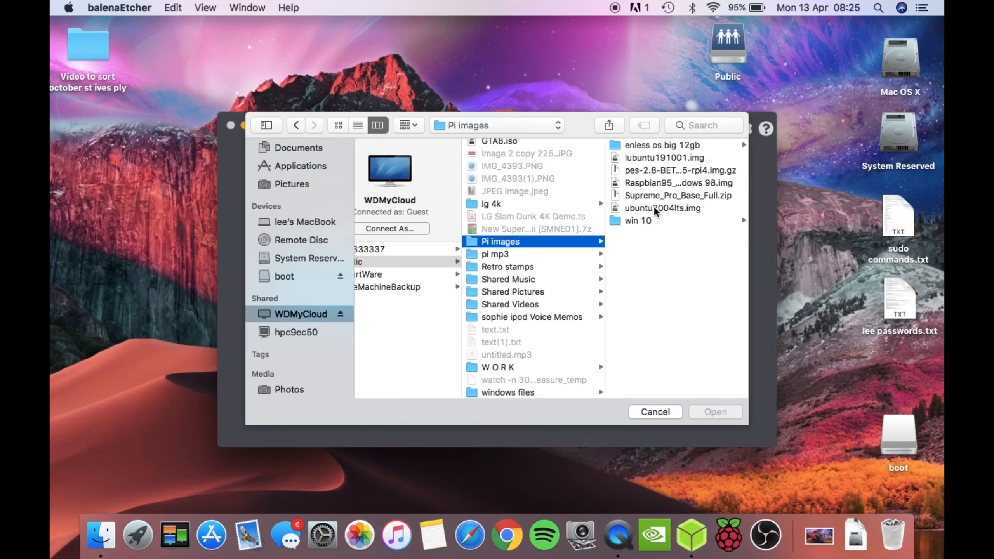
pyautogui.click(662, 208)
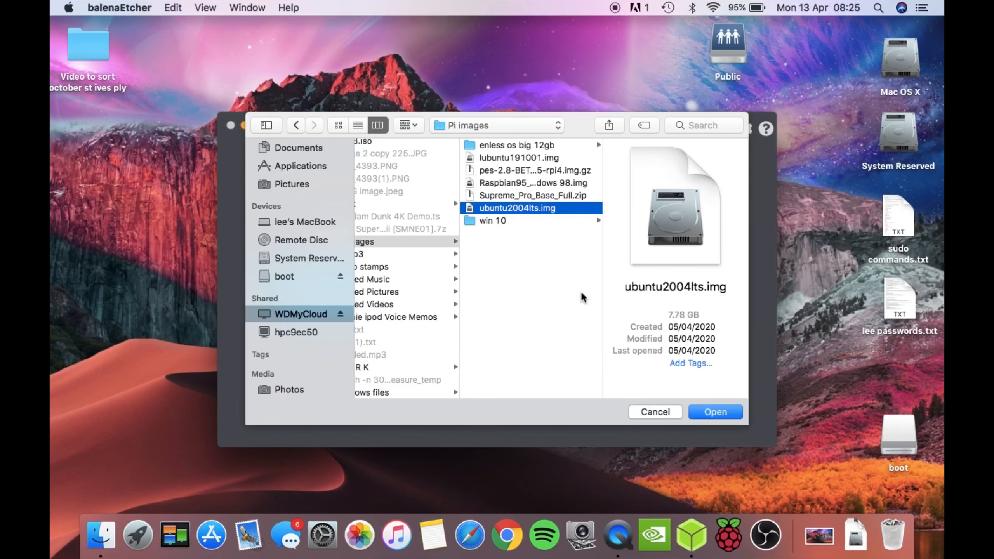
pyautogui.click(715, 411)
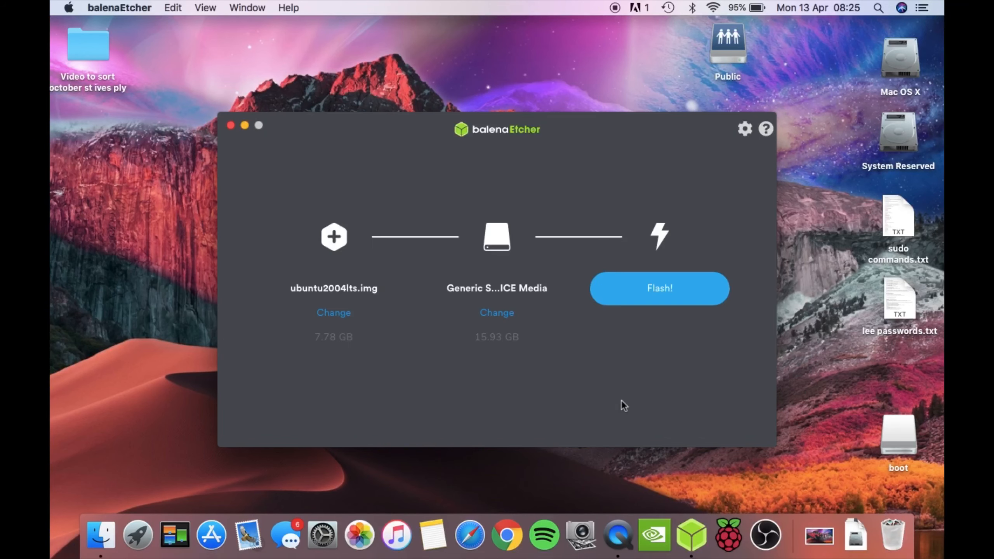
pyautogui.moveTo(514, 336)
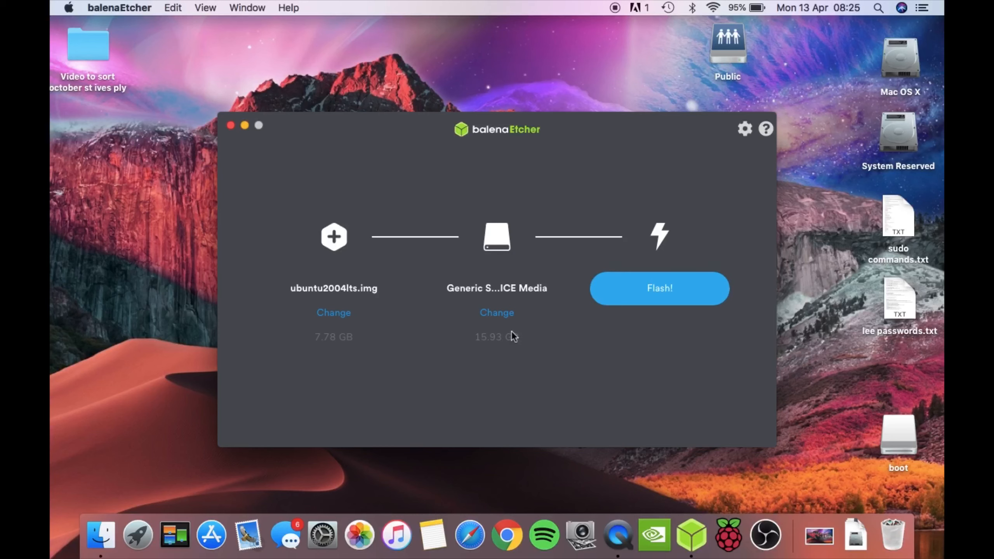
pyautogui.moveTo(432, 436)
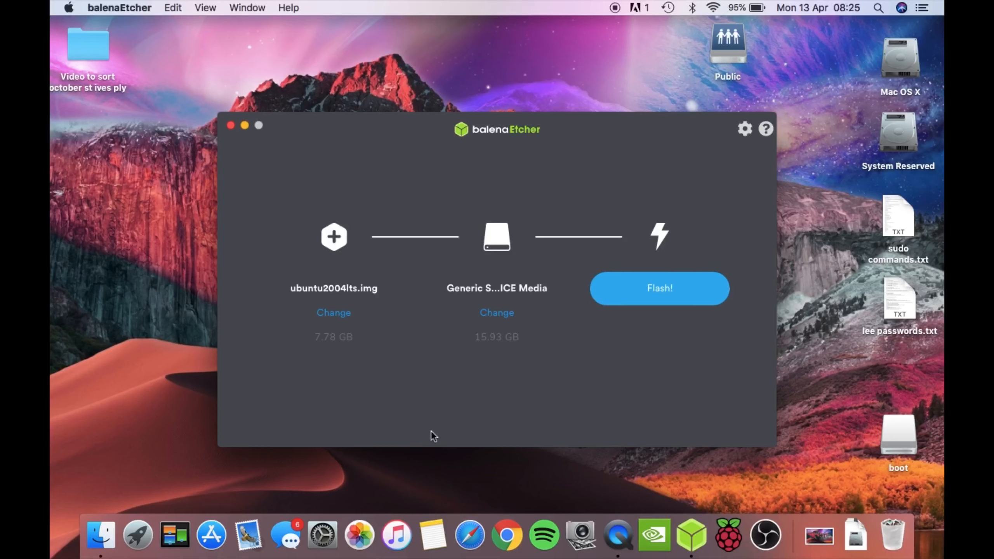
pyautogui.moveTo(596, 398)
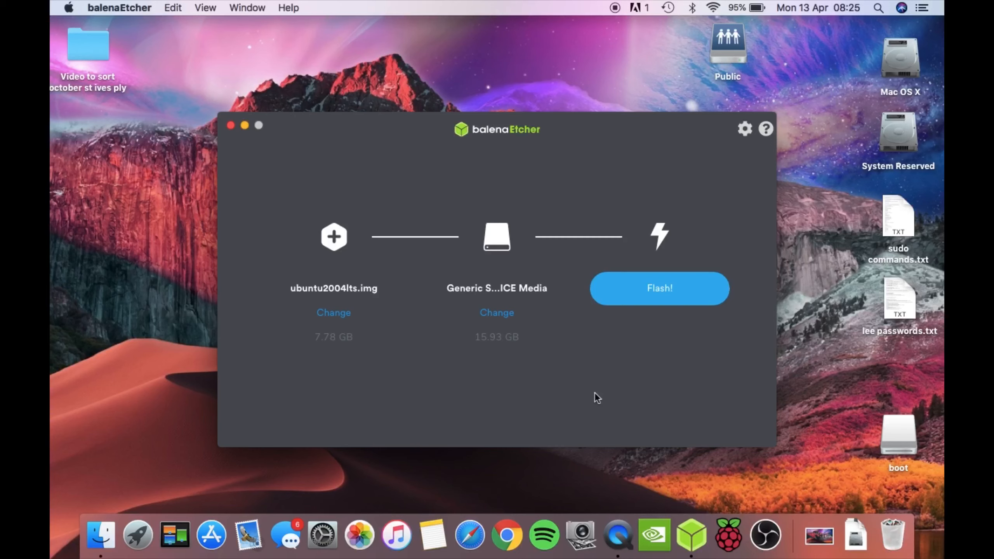
pyautogui.moveTo(586, 437)
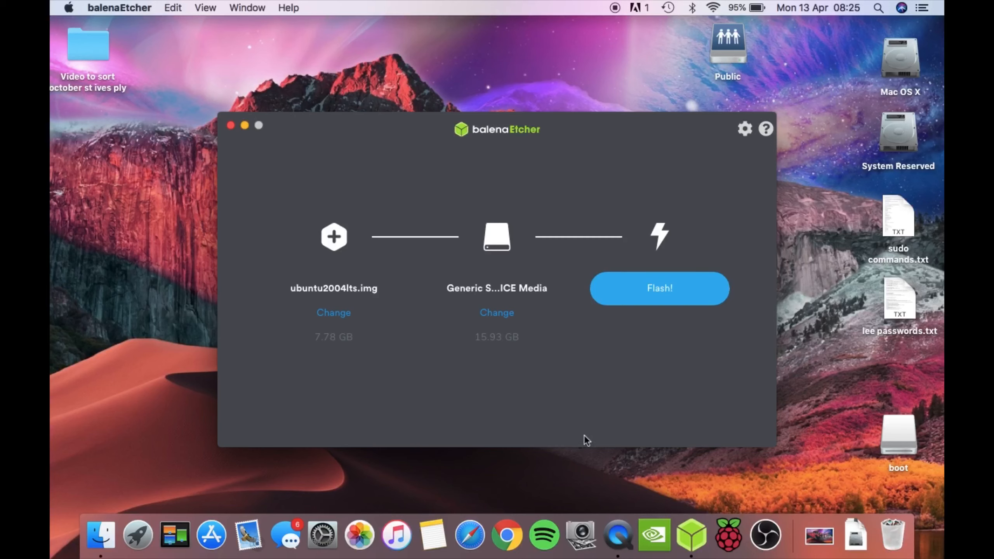